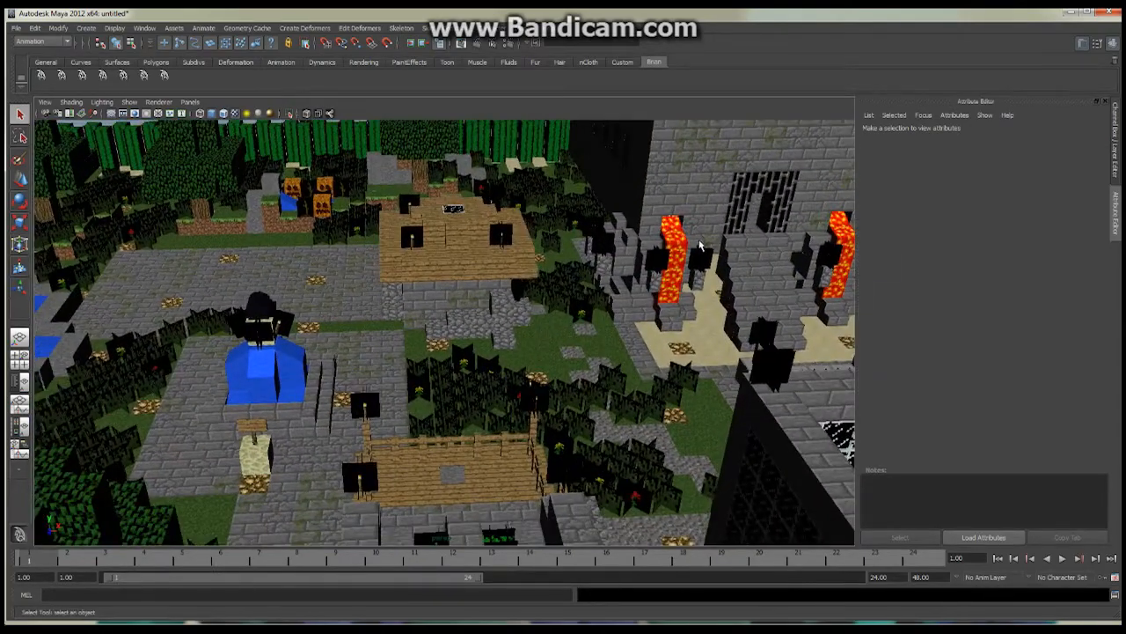
mouse_move(669, 257)
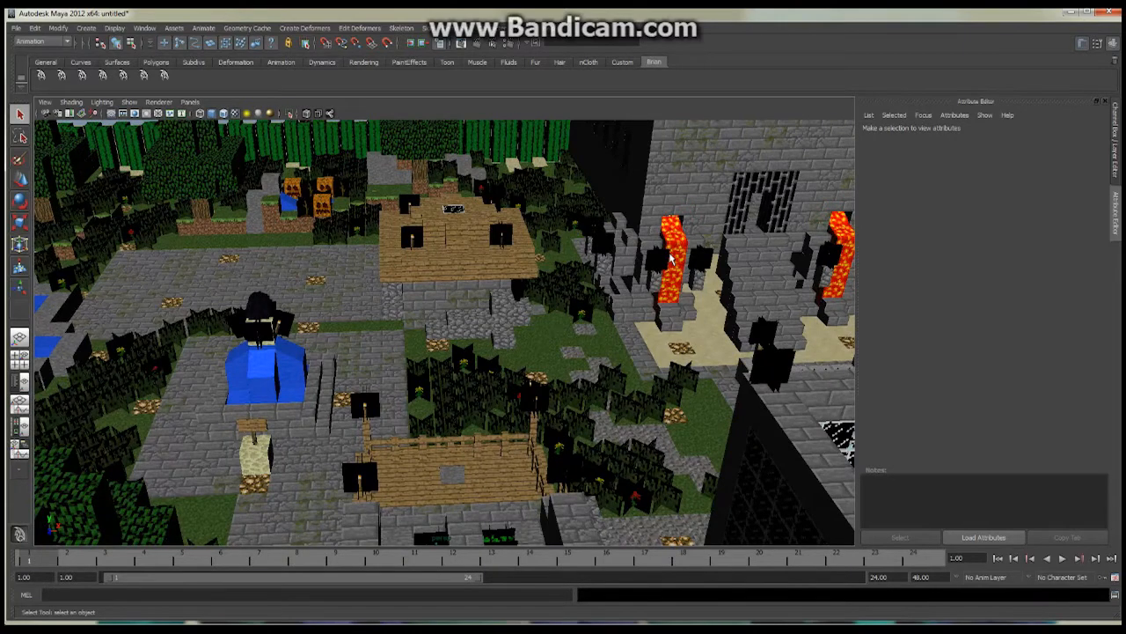
mouse_move(652, 222)
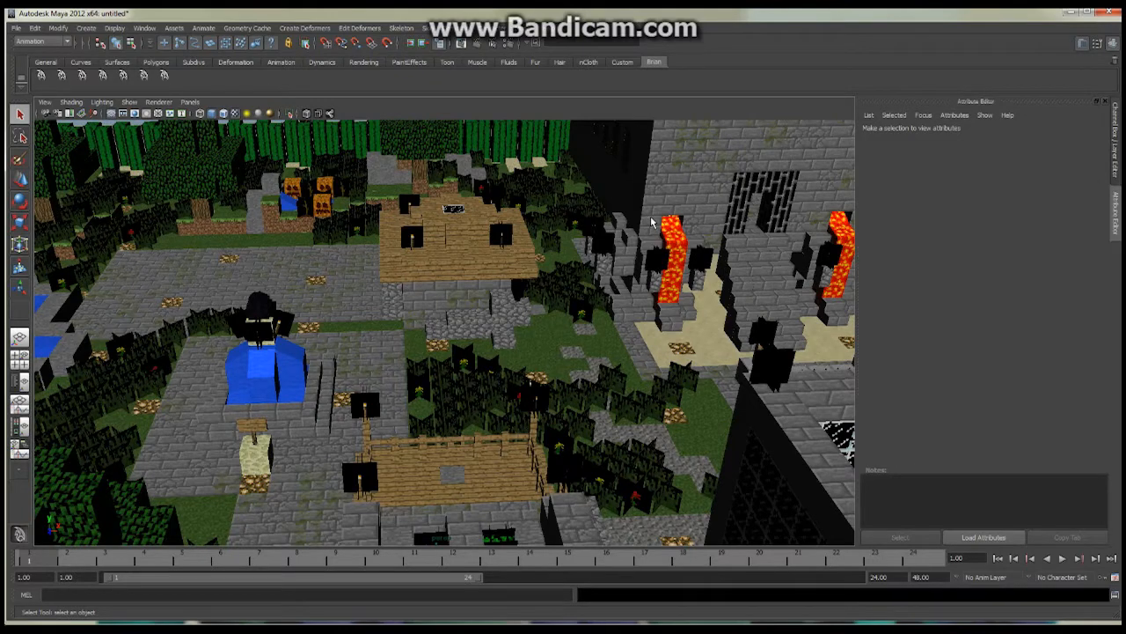
mouse_move(678, 239)
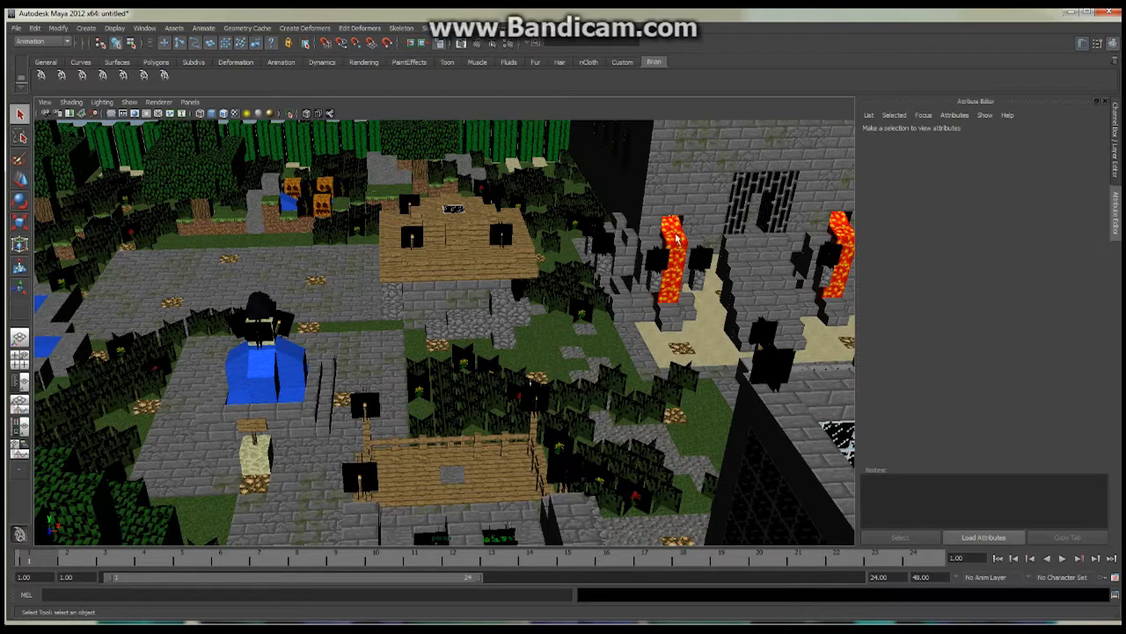
Open Hypershade and select the QuestForEden:Glass2 phong material to show its attributes
left_click(672, 255)
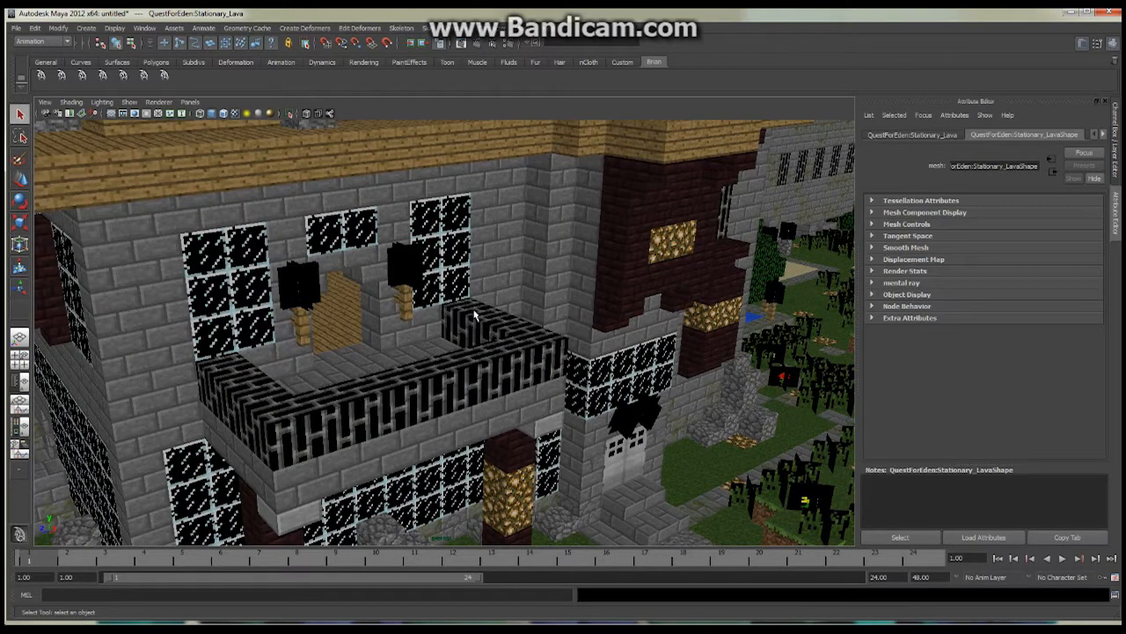
mouse_move(514, 354)
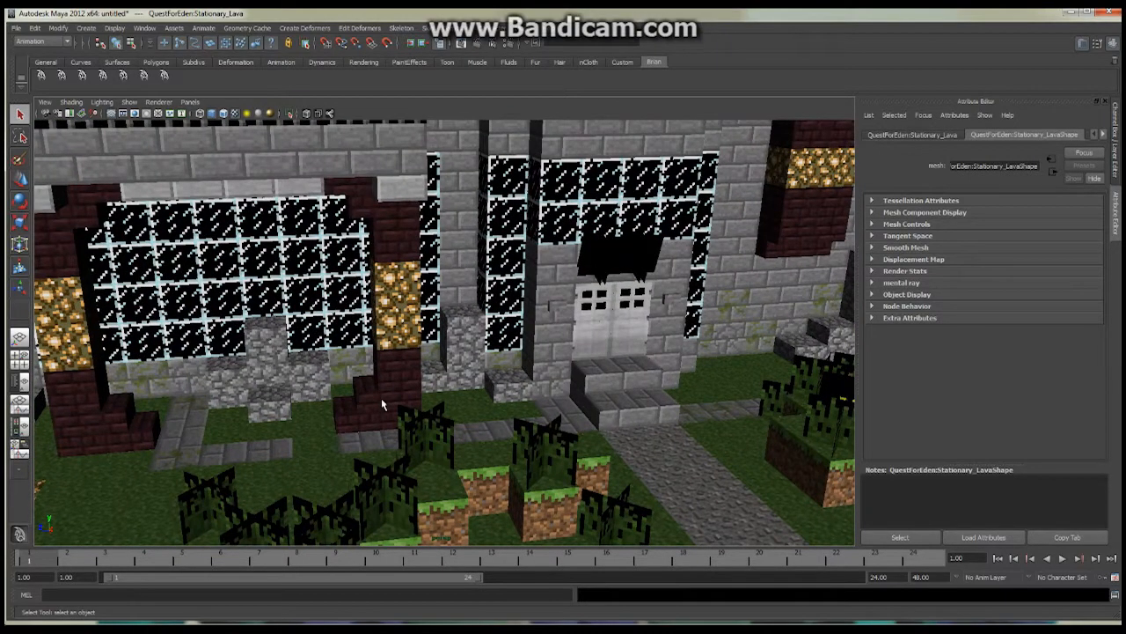
mouse_move(172, 429)
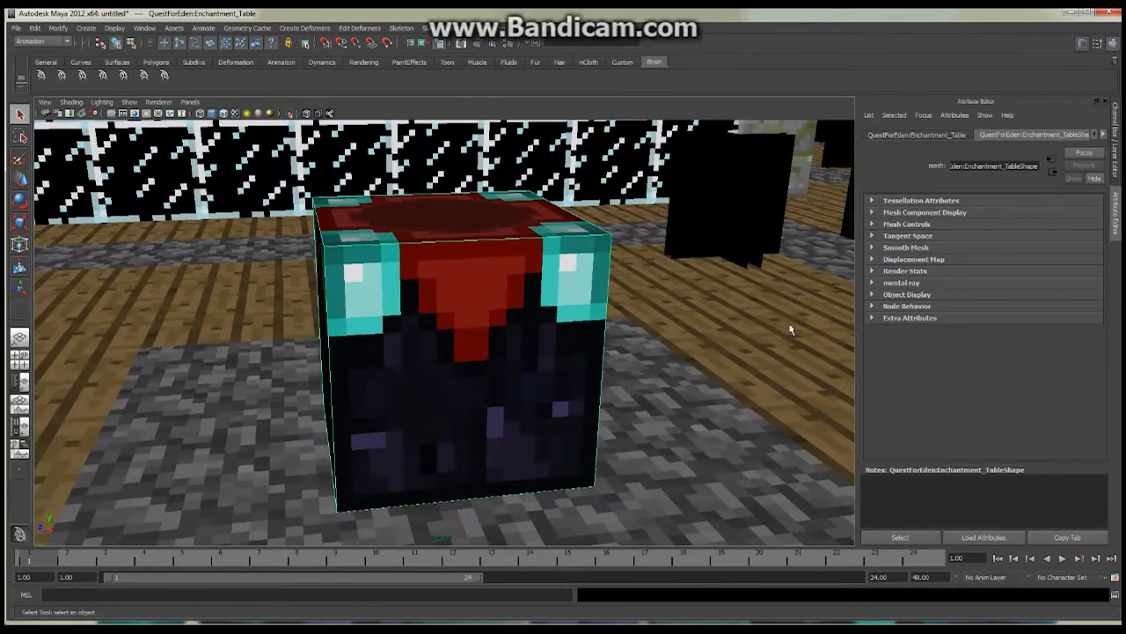
left_click_drag(789, 329, 599, 348)
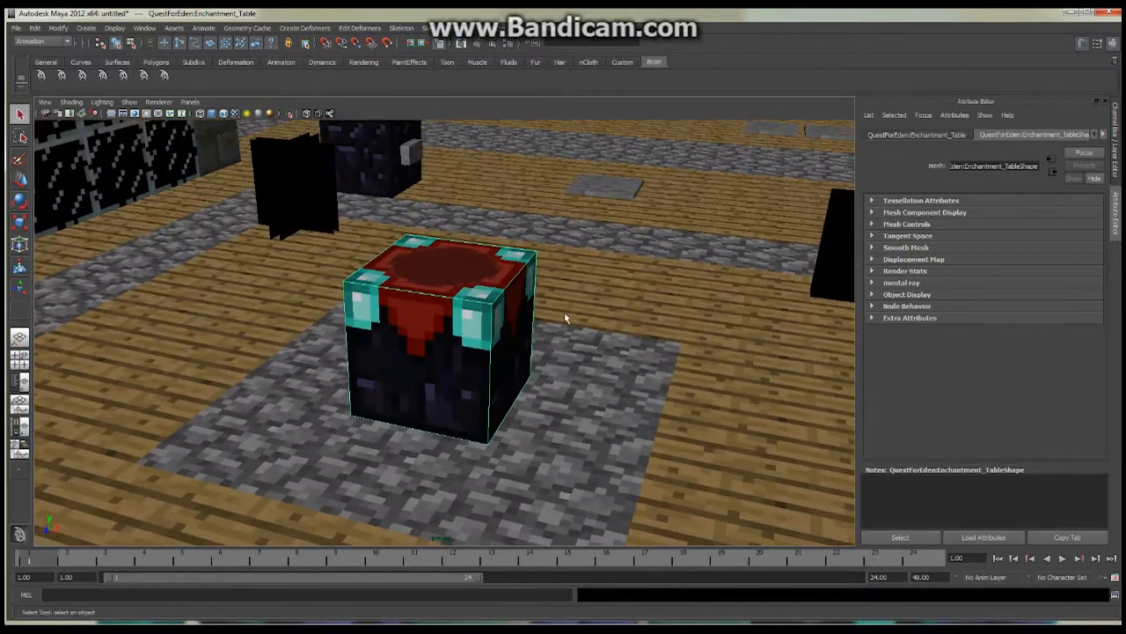
mouse_move(627, 197)
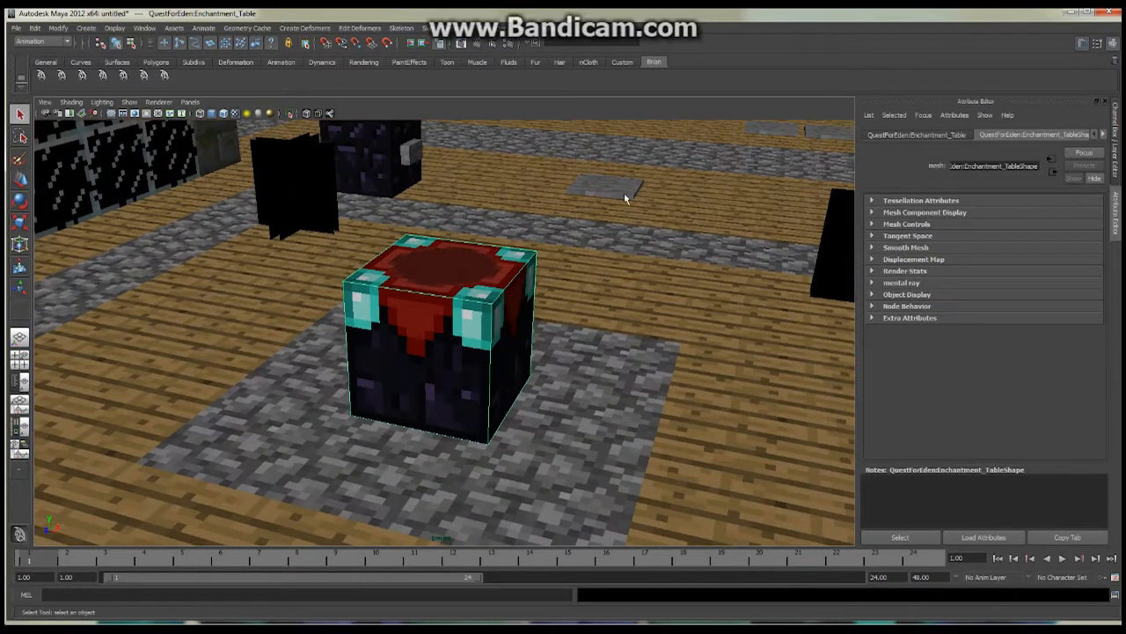
mouse_move(489, 253)
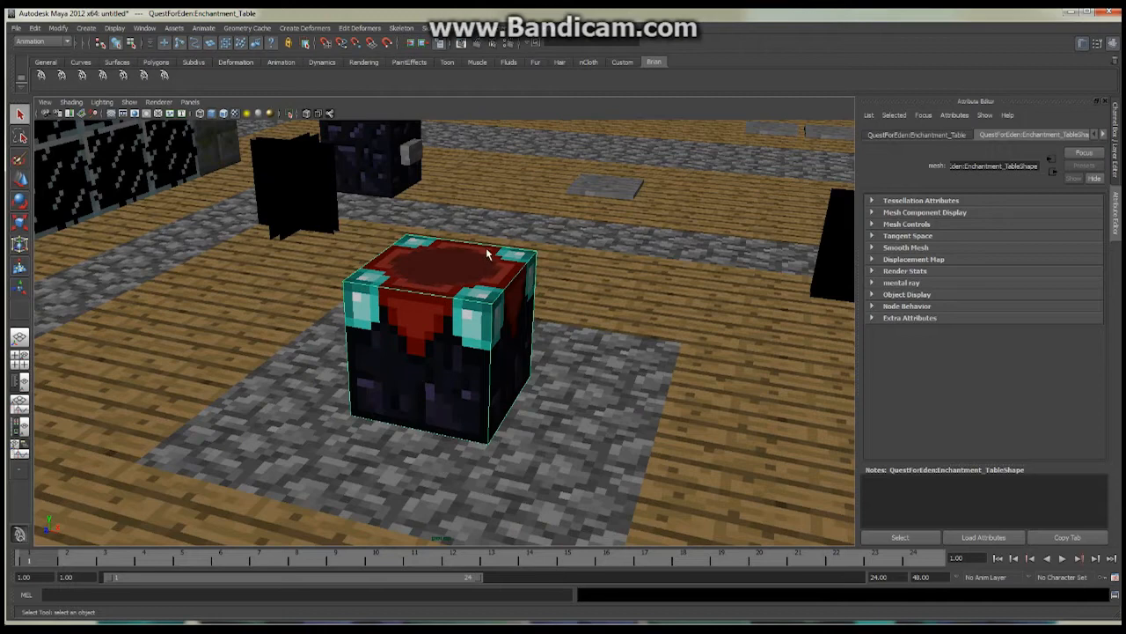
mouse_move(417, 151)
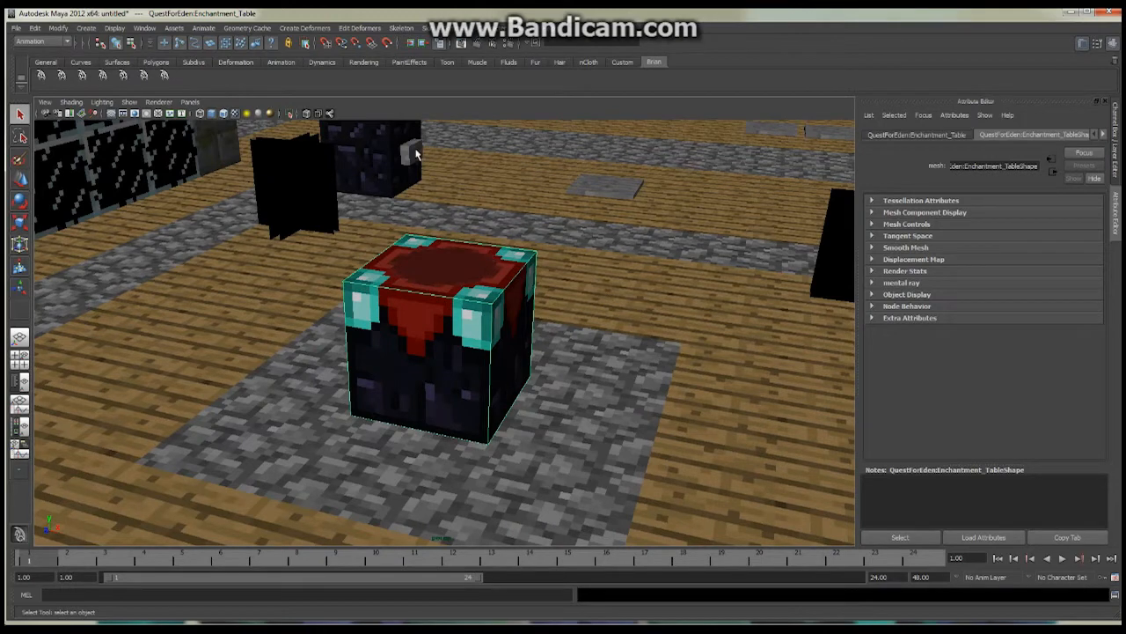
mouse_move(396, 174)
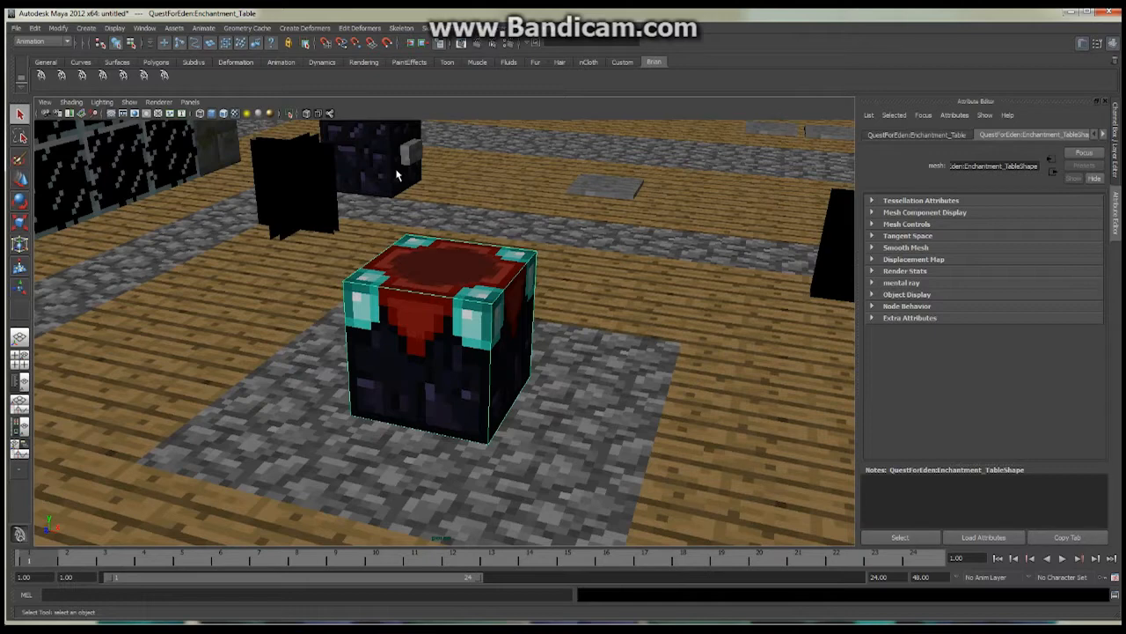
mouse_move(524, 266)
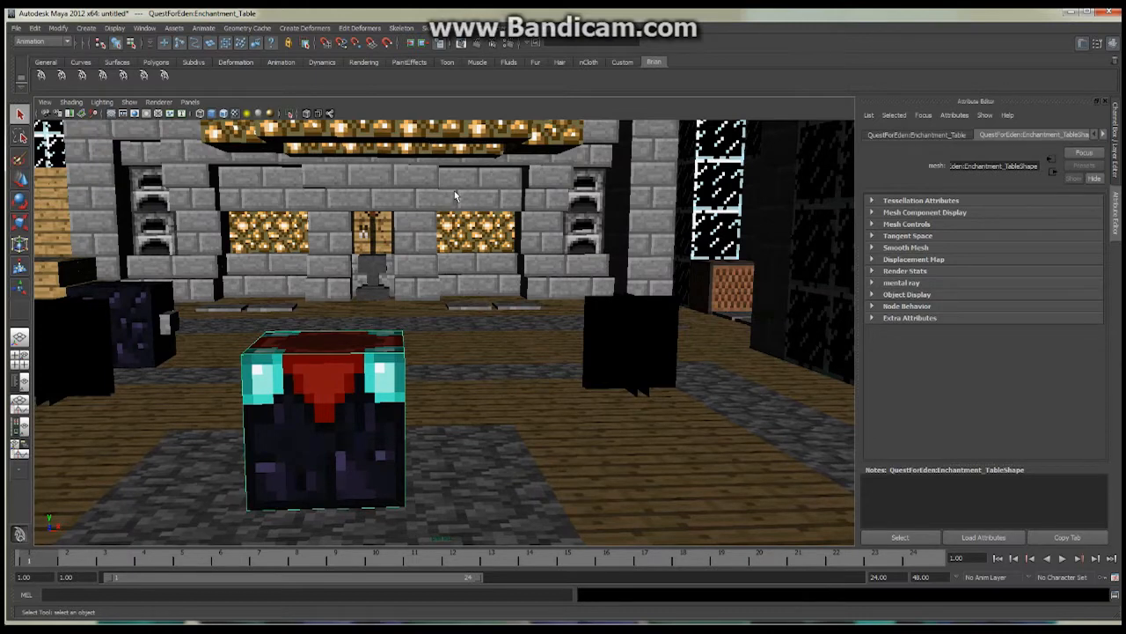
mouse_move(280, 202)
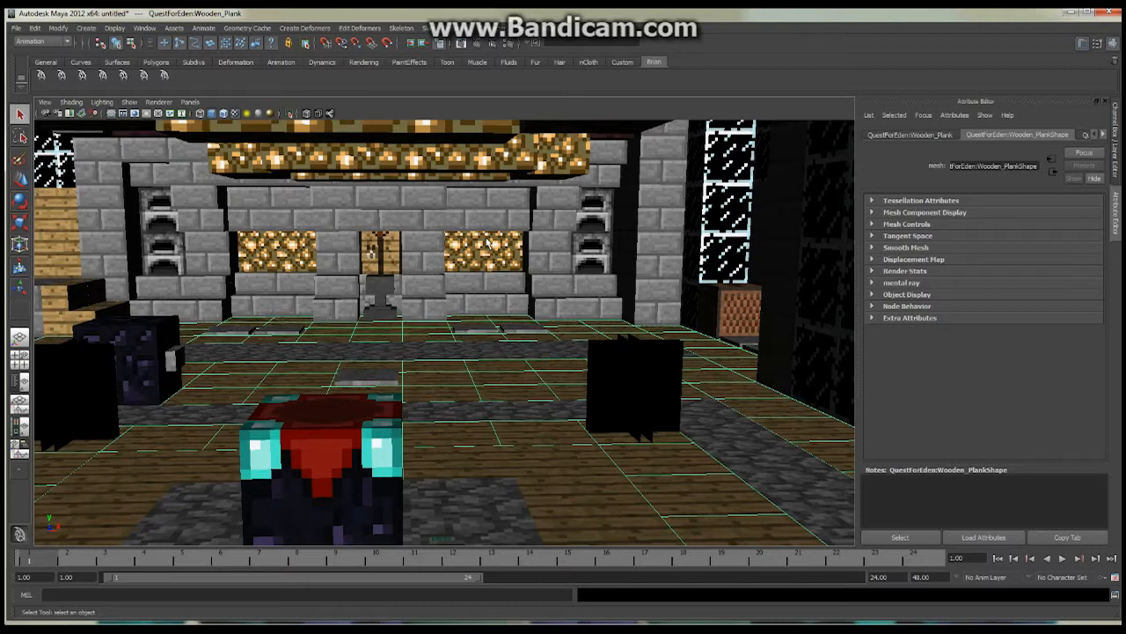
mouse_move(496, 254)
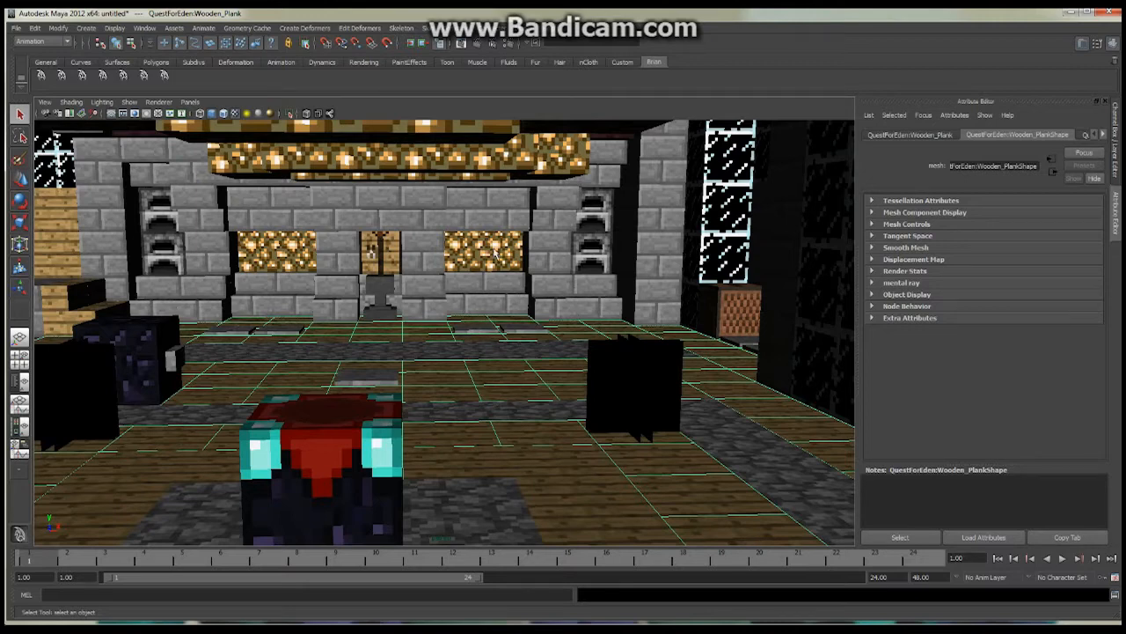
mouse_move(493, 255)
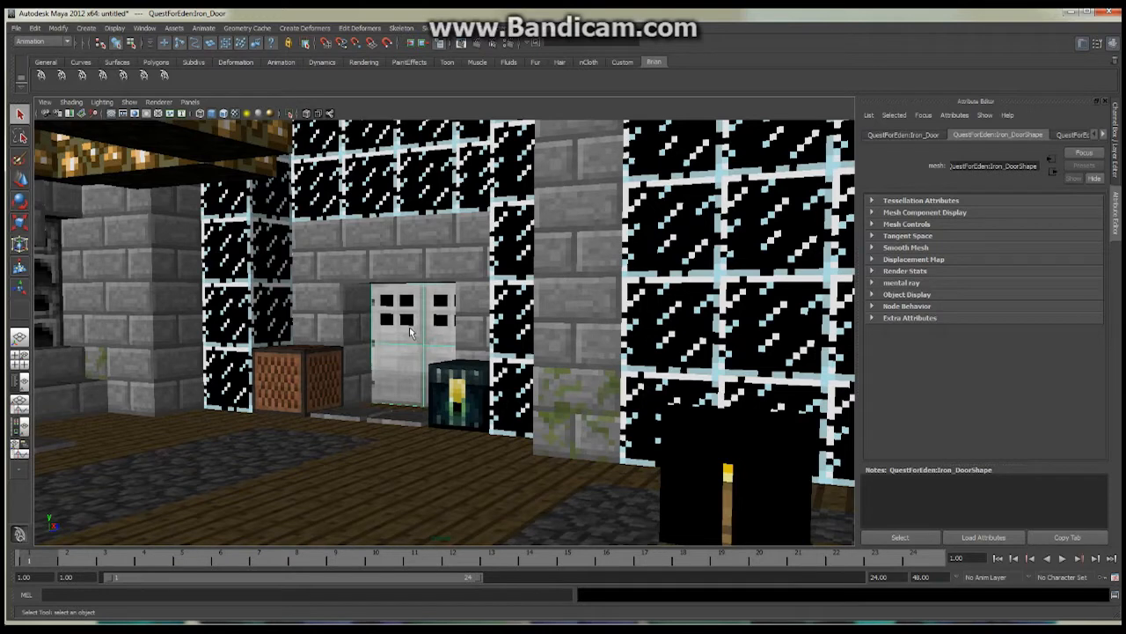
mouse_move(403, 328)
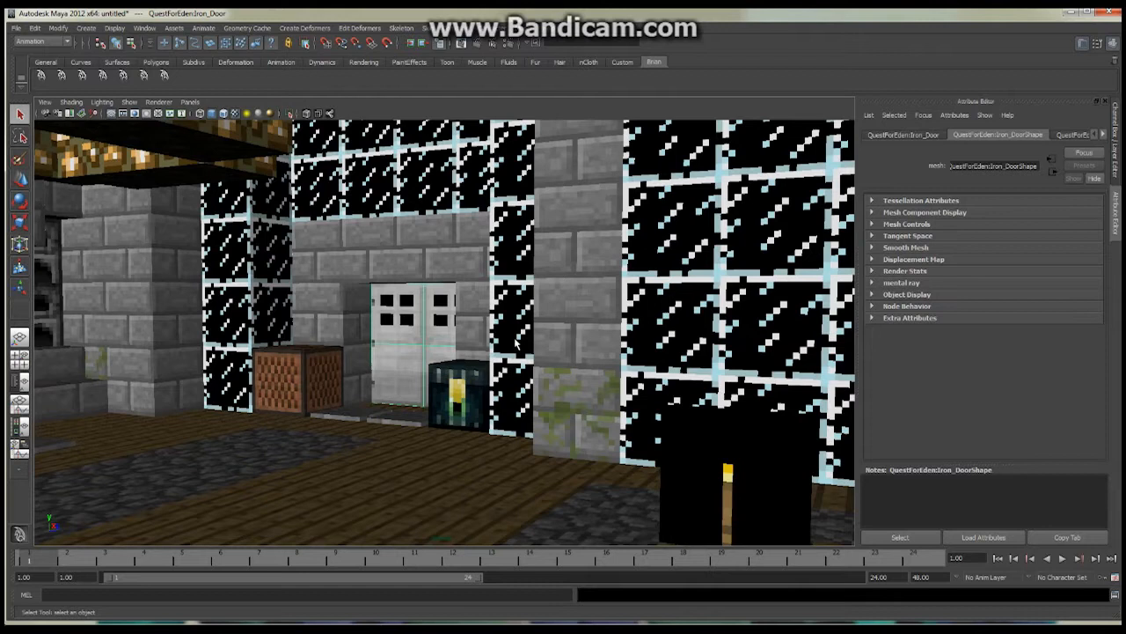
mouse_move(606, 324)
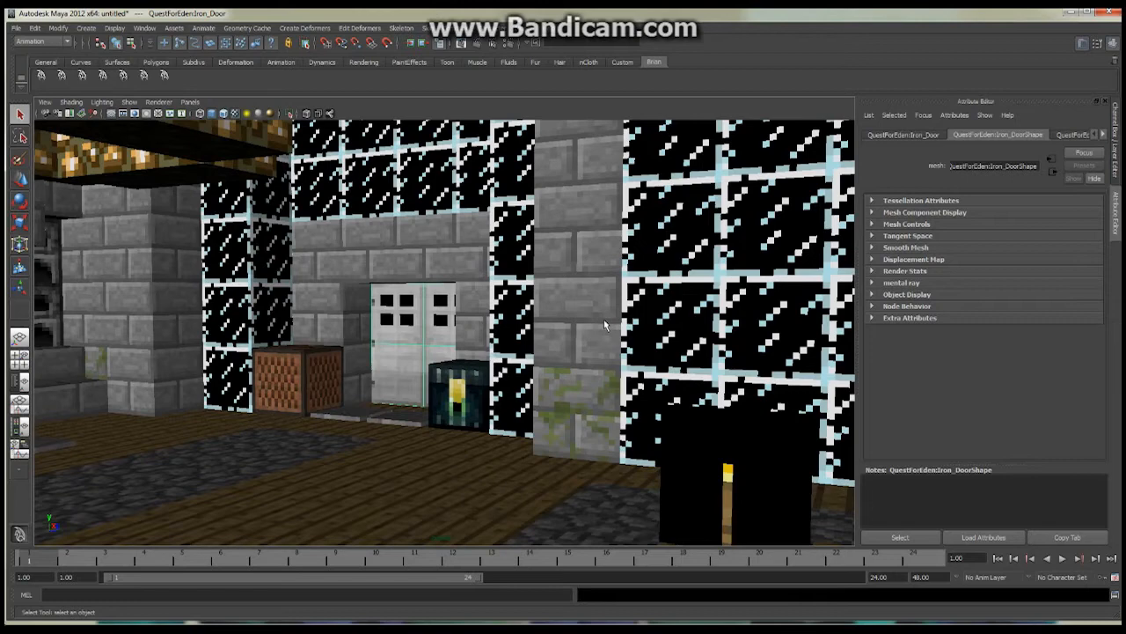
mouse_move(736, 361)
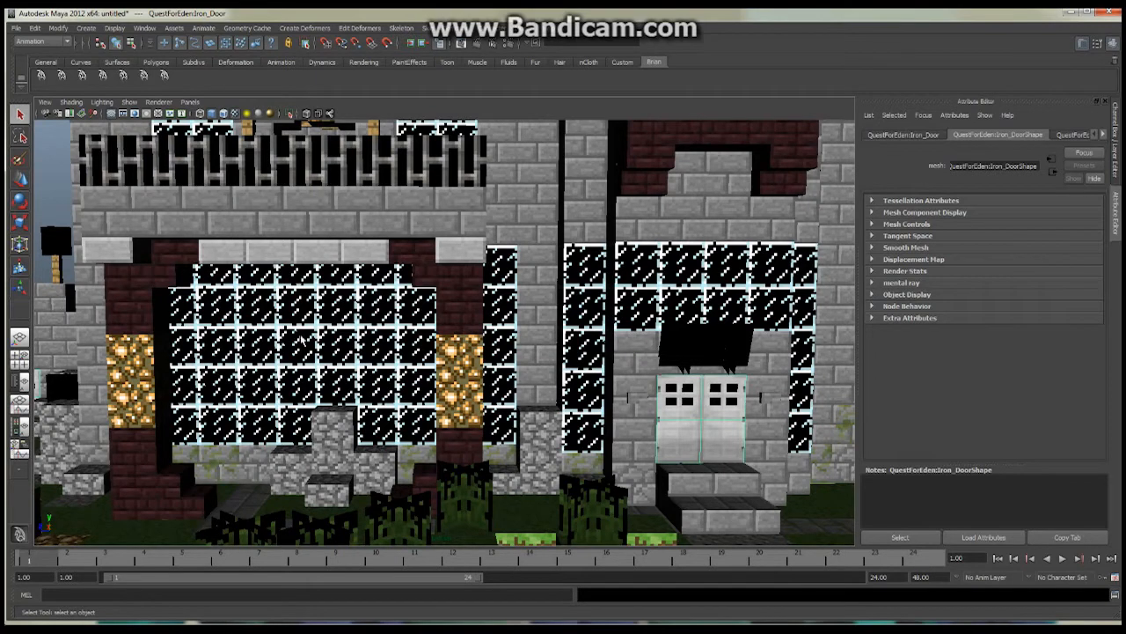
mouse_move(476, 350)
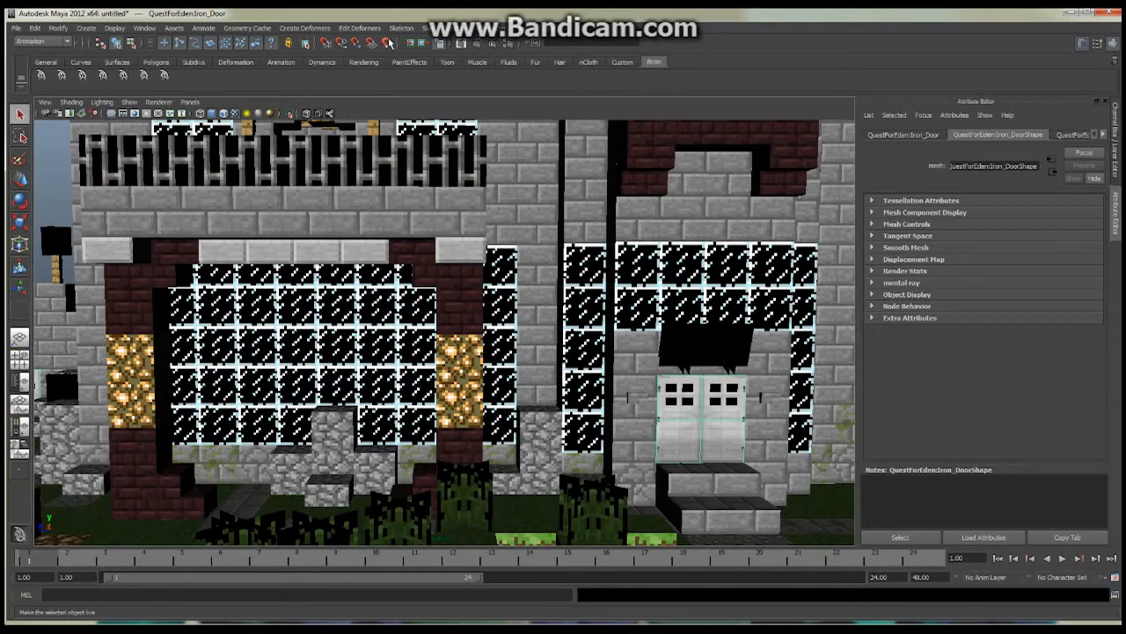
left_click(144, 28)
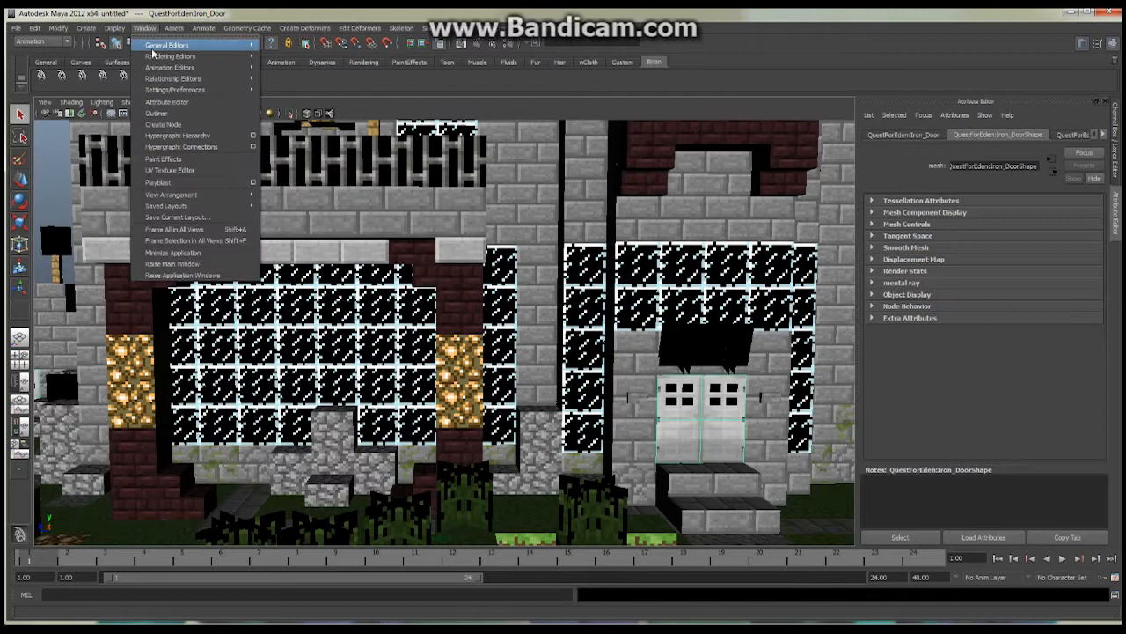
mouse_move(169, 67)
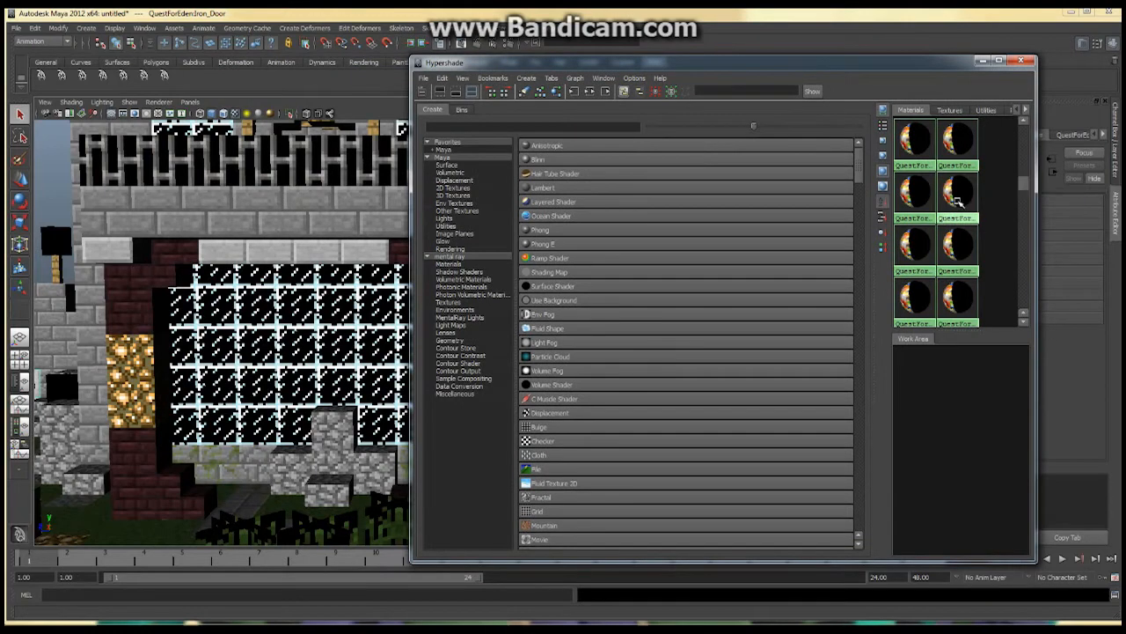
mouse_move(957, 193)
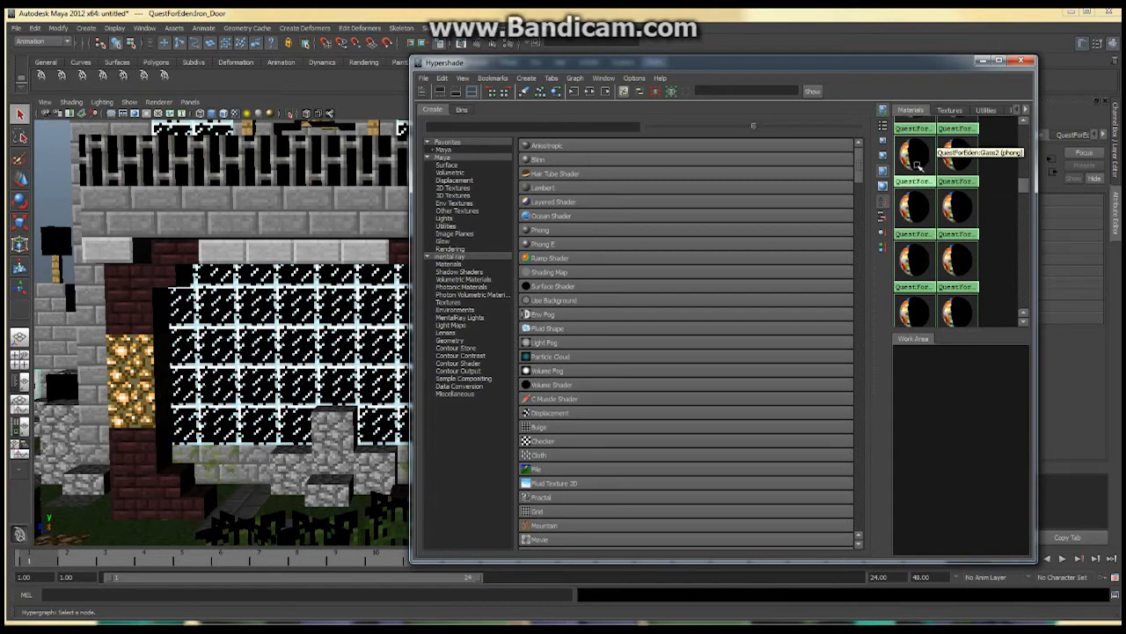
left_click(914, 156)
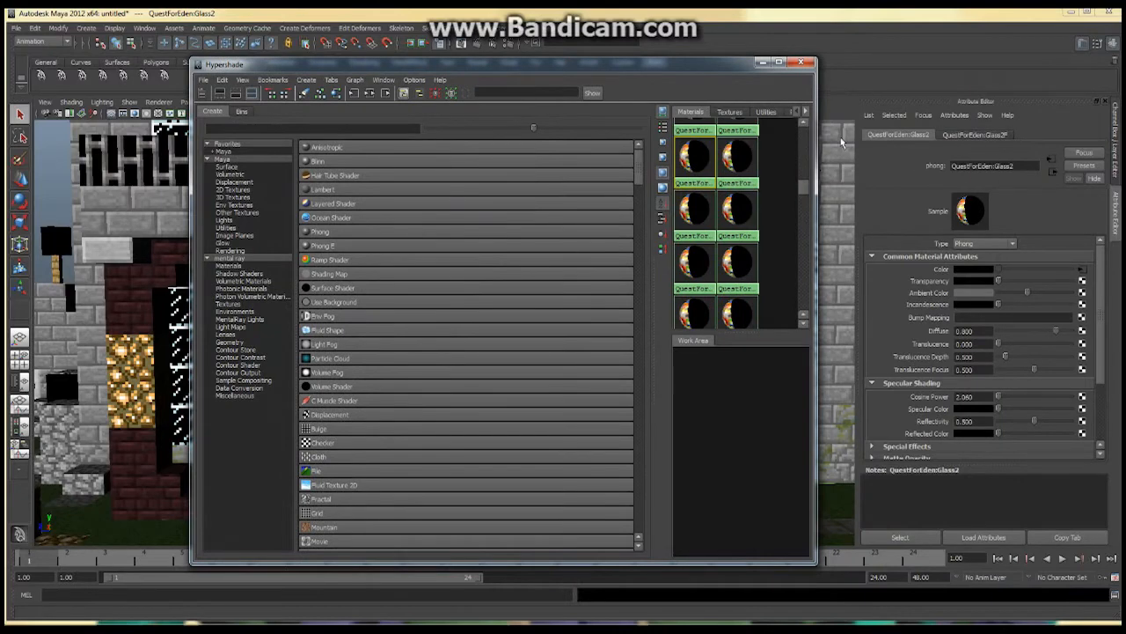
Test-render the house front in Render View, close it, and return to the Glass2 material settings
left_click(799, 63)
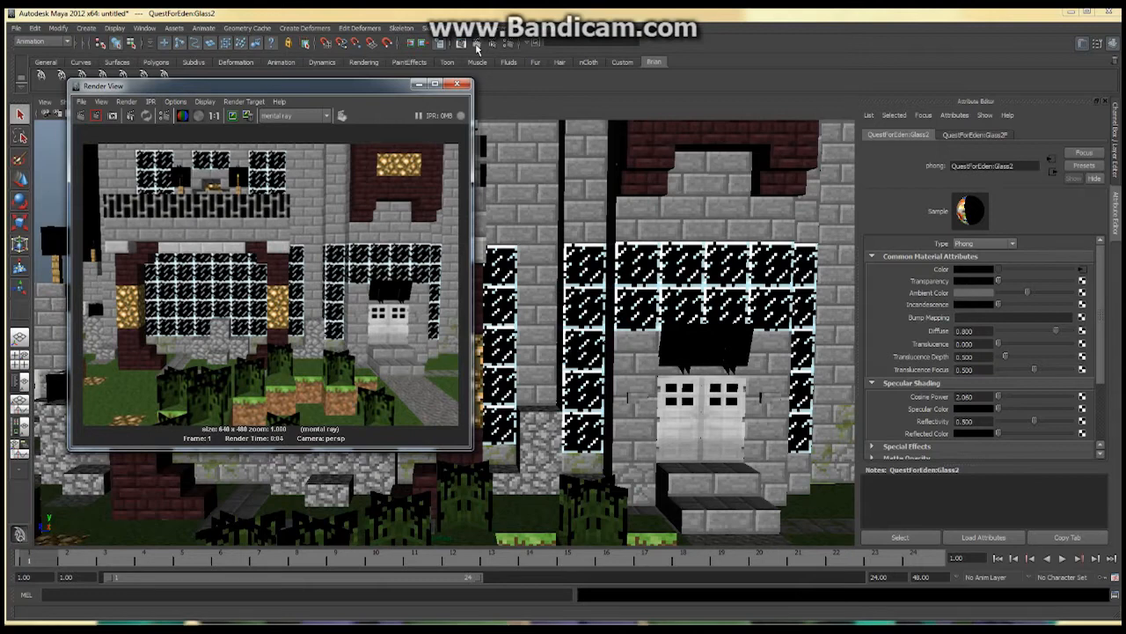
mouse_move(1030, 192)
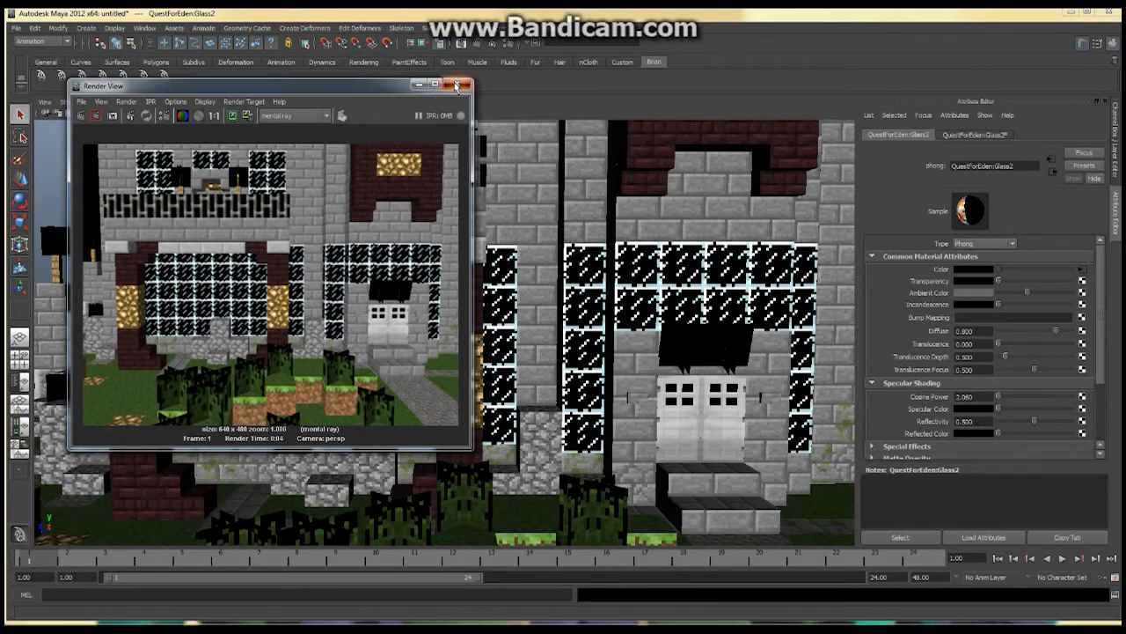
left_click(458, 84)
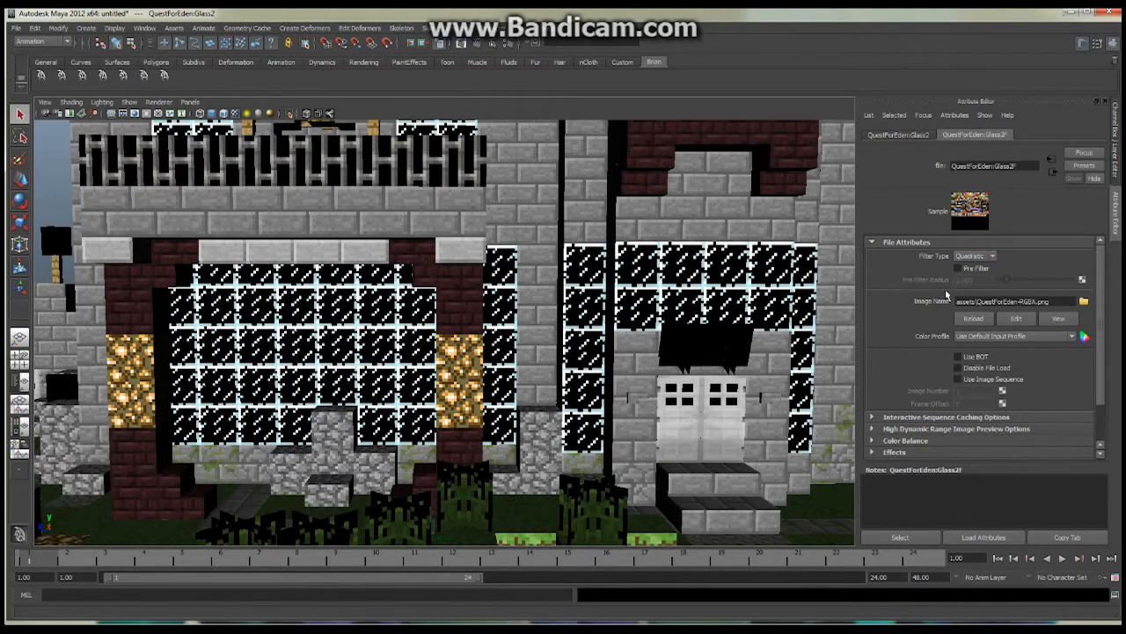
left_click(972, 255)
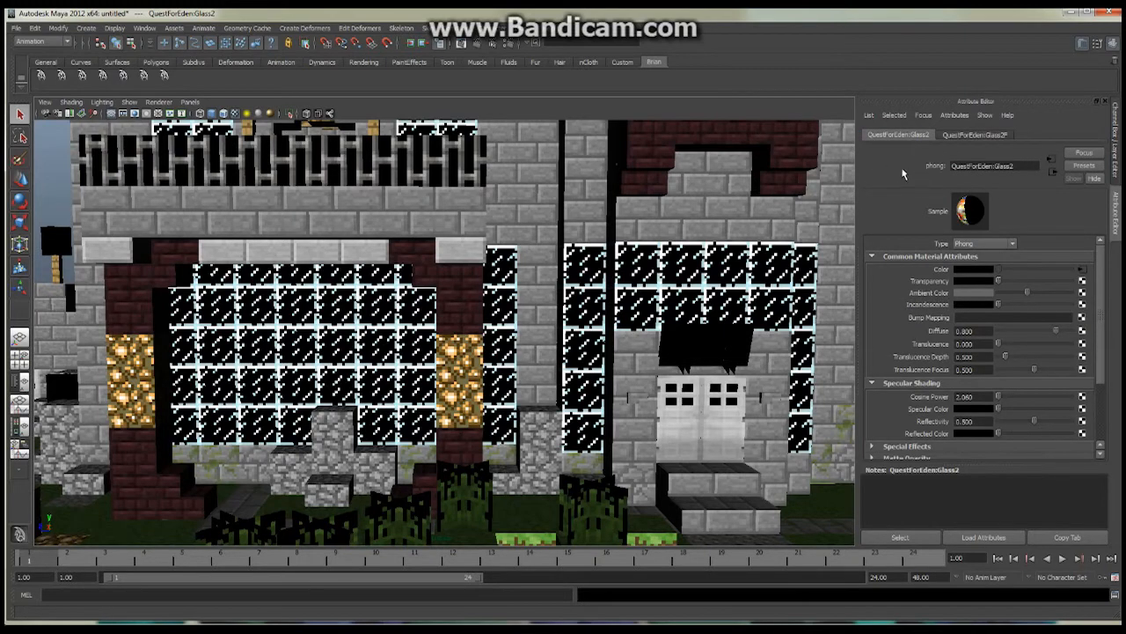
mouse_move(1003, 303)
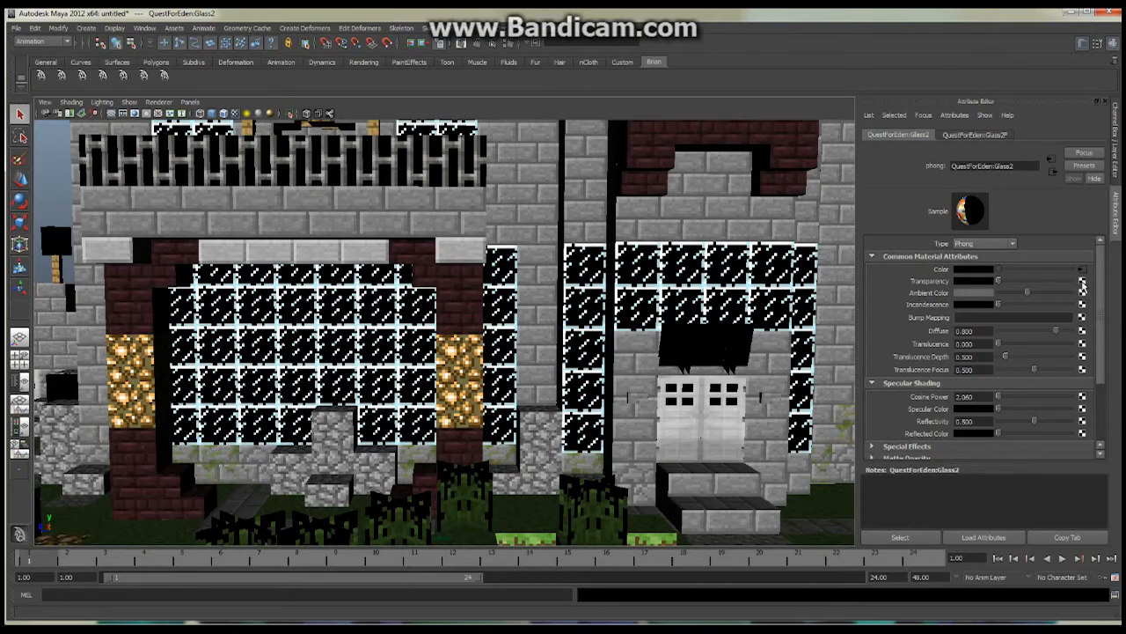
Map a new File 2D texture node onto the glass material via Create Render Node
left_click(1082, 269)
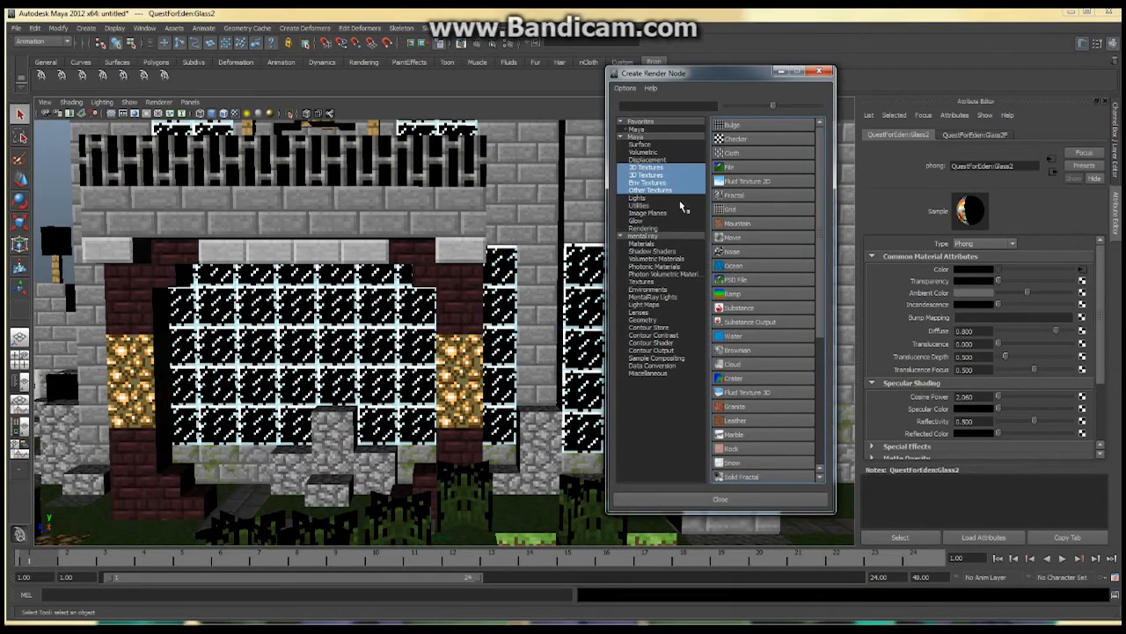
mouse_move(739, 167)
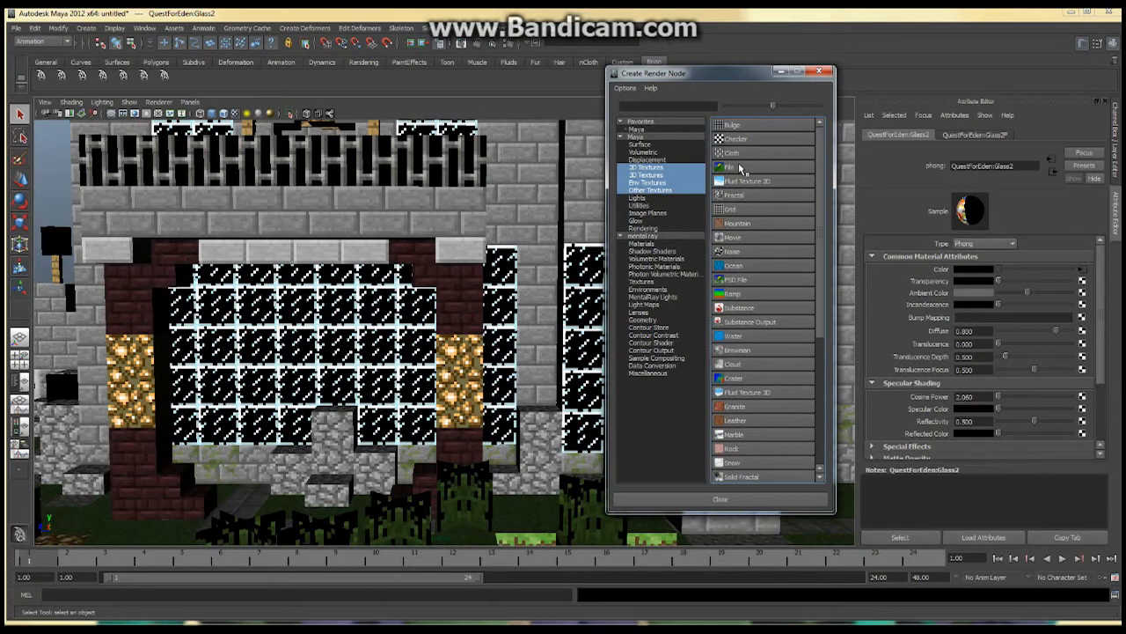
left_click(732, 168)
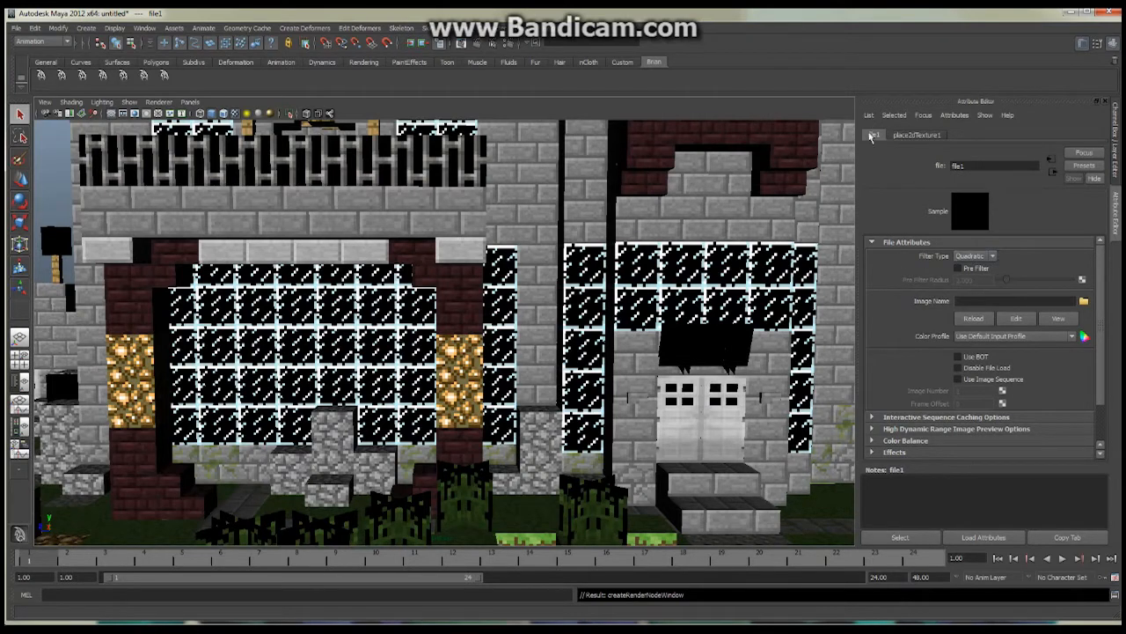
Keep the default filtering and load QuestForEden-Alpha.png as the file texture's image
left_click(993, 257)
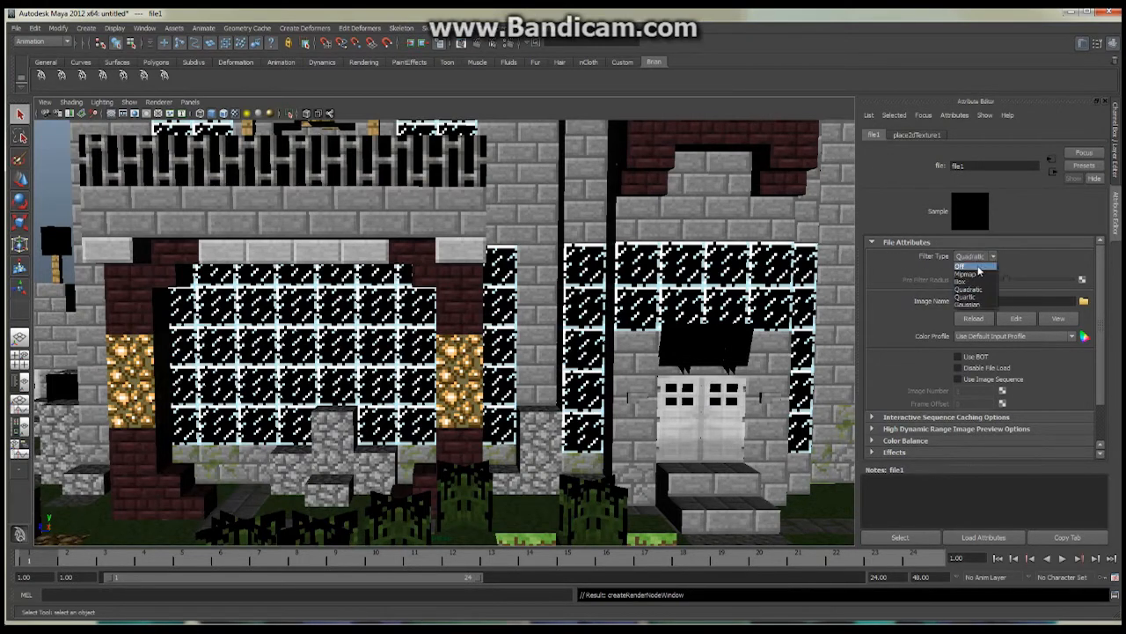
left_click(965, 266)
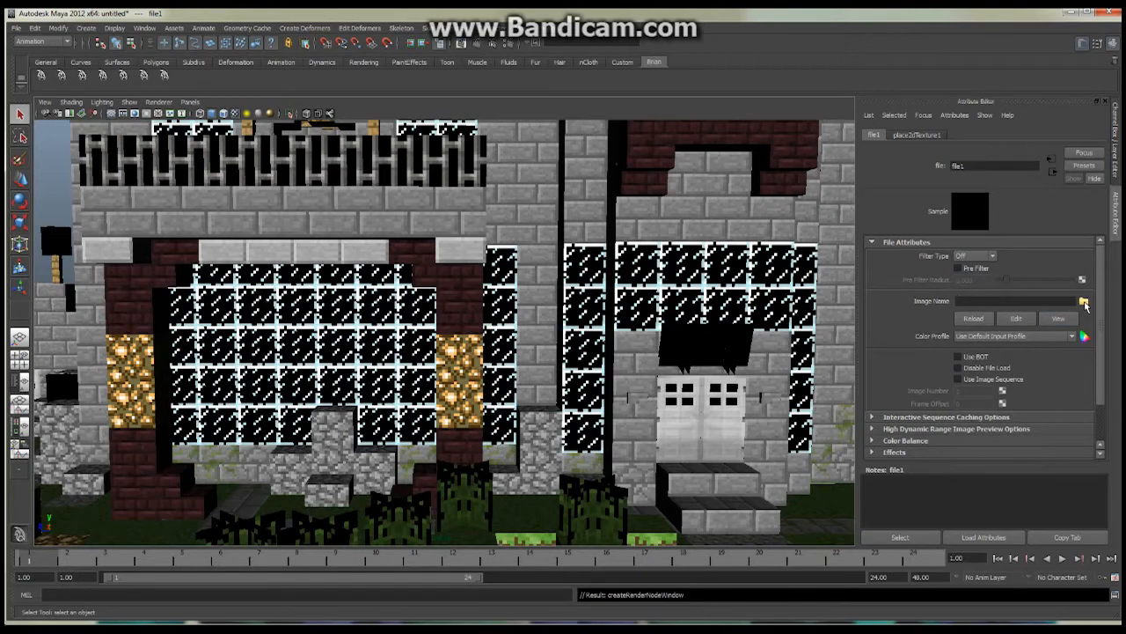
left_click(1082, 301)
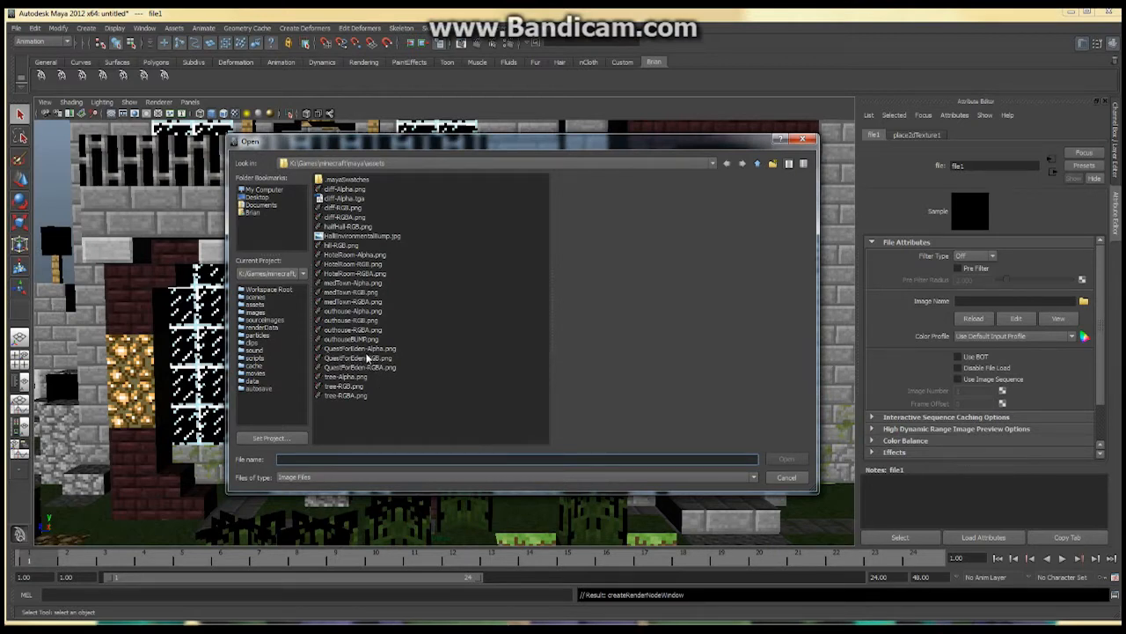
mouse_move(396, 358)
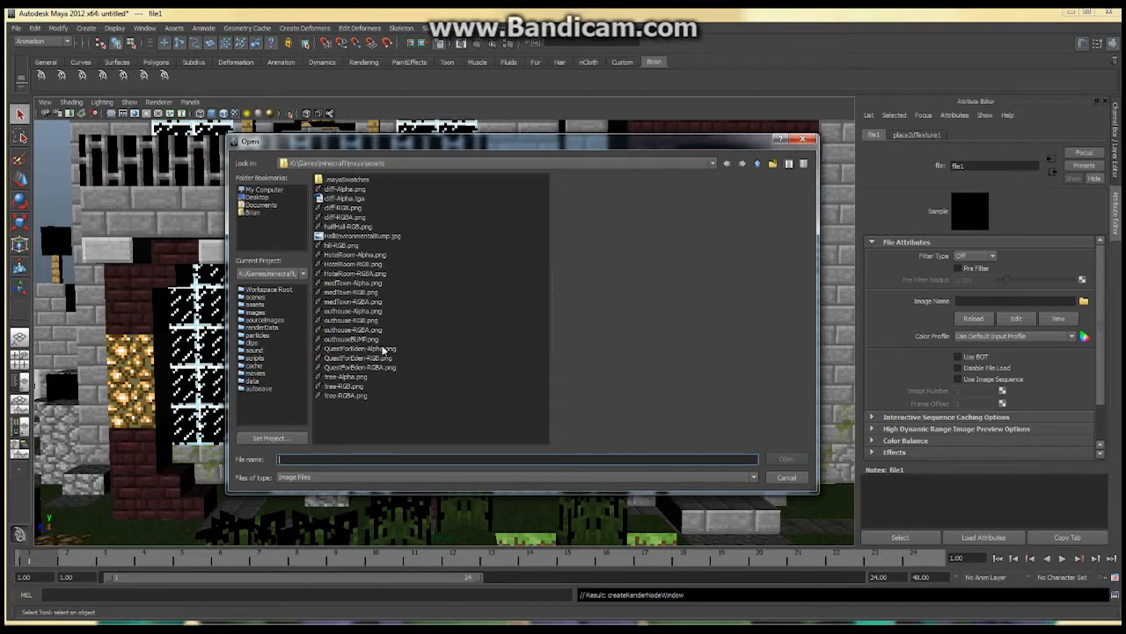
left_click(359, 349)
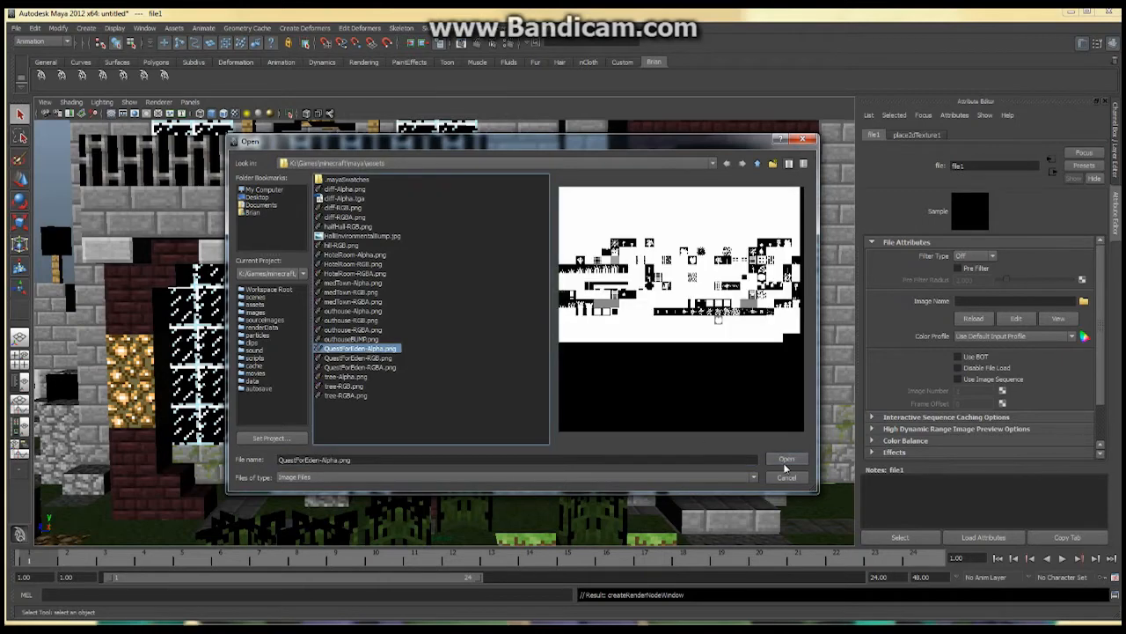
left_click(785, 458)
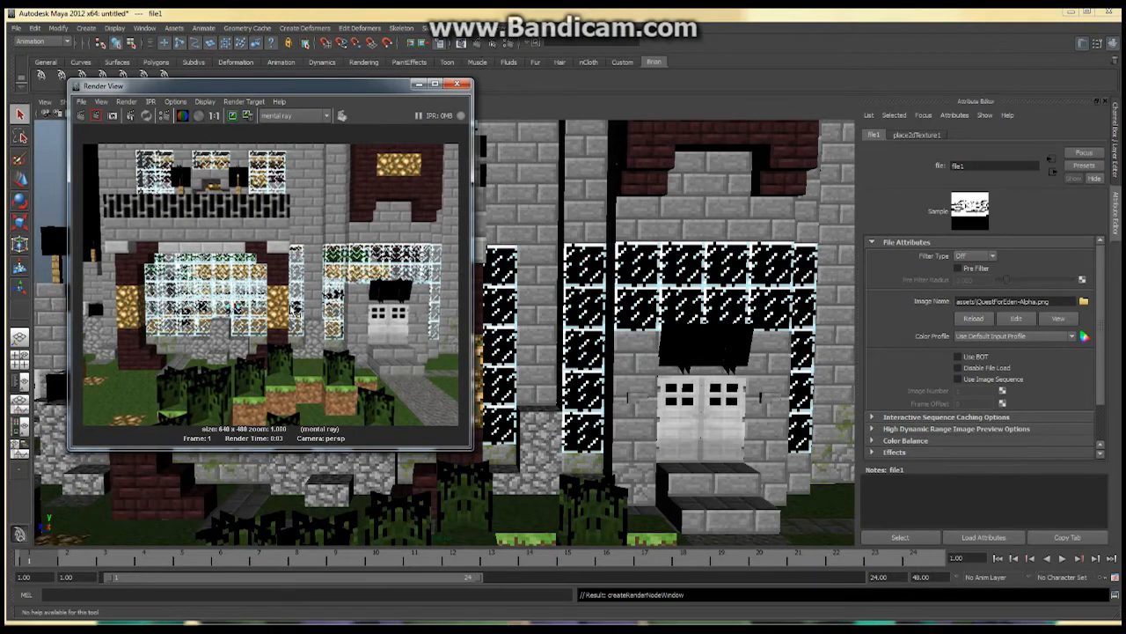
mouse_move(373, 316)
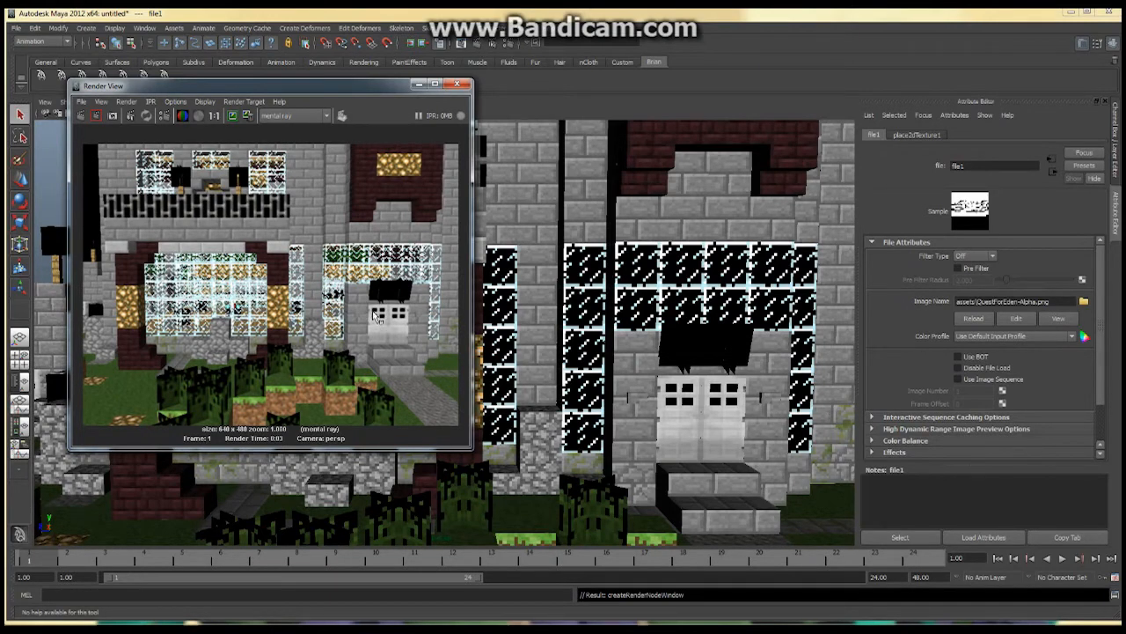
mouse_move(514, 119)
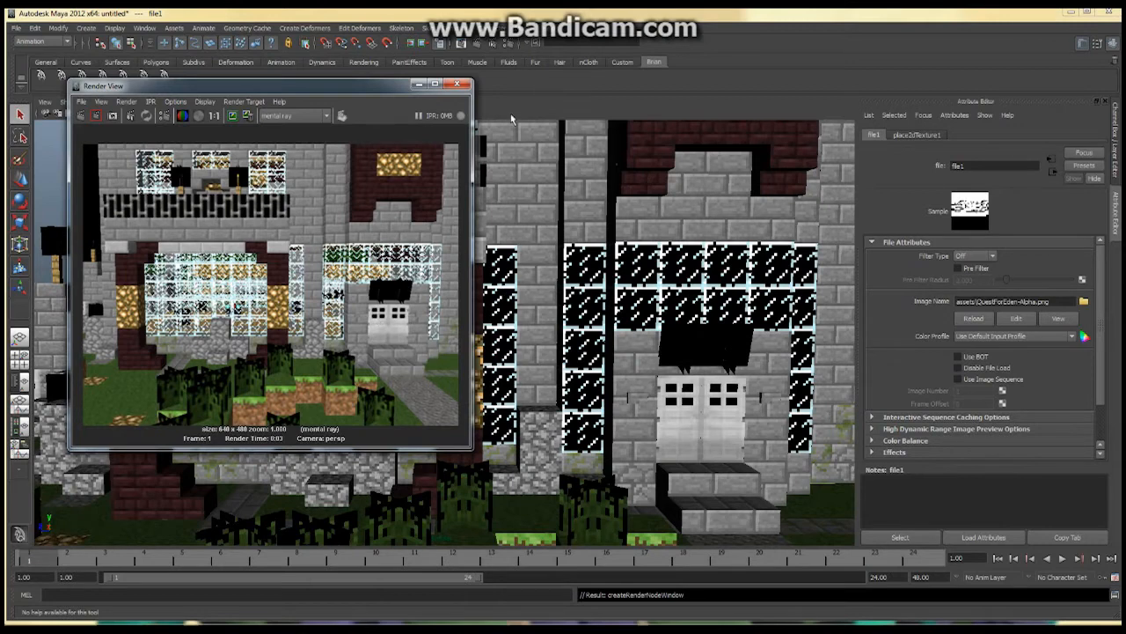
Return to Hypershade after rendering to check the see-through glass windows
left_click(458, 85)
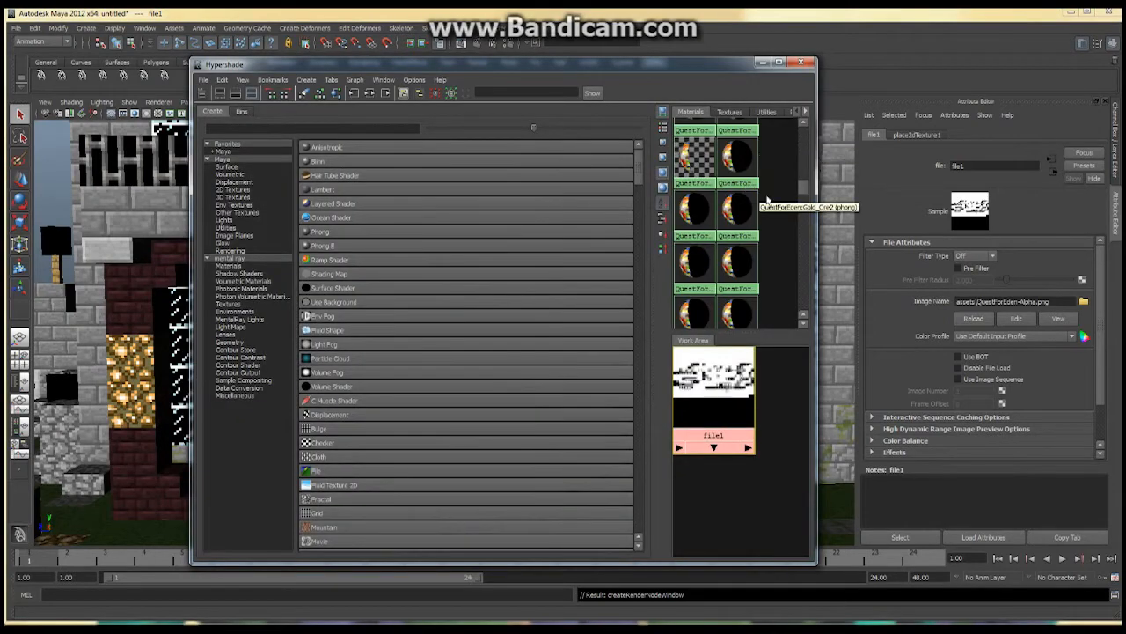
Select QuestForIron_Door2, inspect its existing colour file texture, and start mapping a new texture
scroll("down", 3)
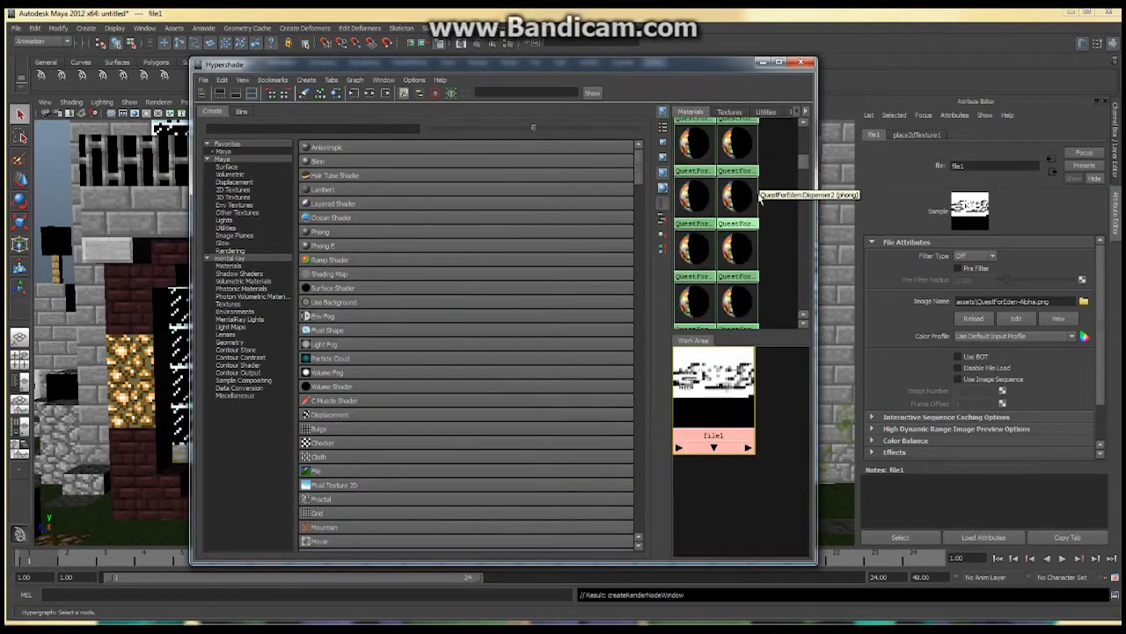
mouse_move(740, 197)
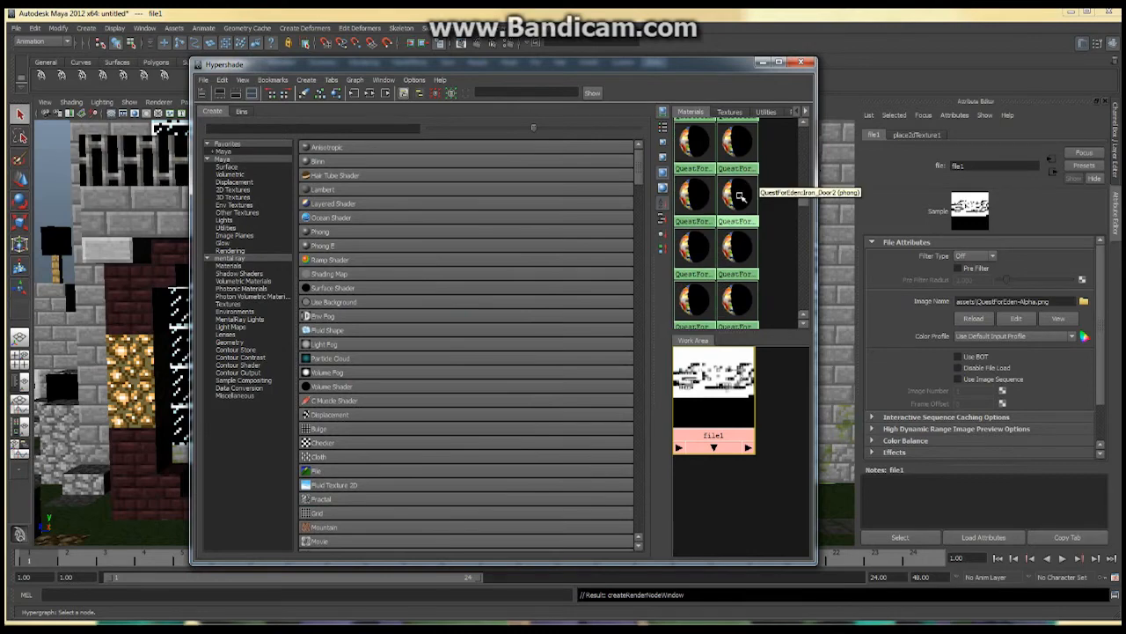
left_click(738, 195)
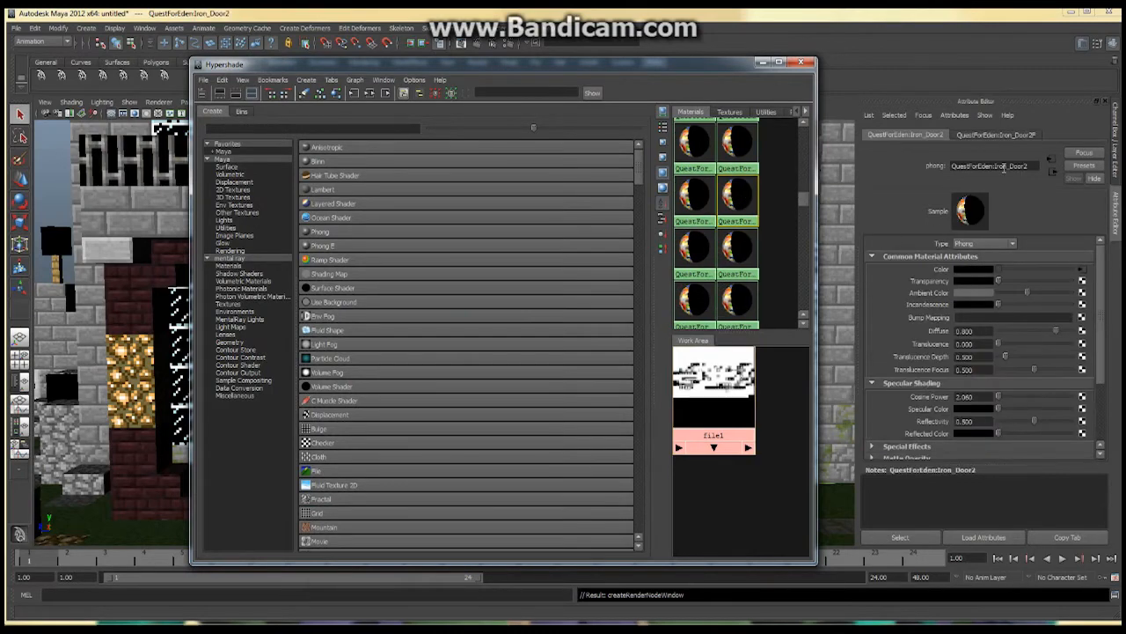
left_click(996, 134)
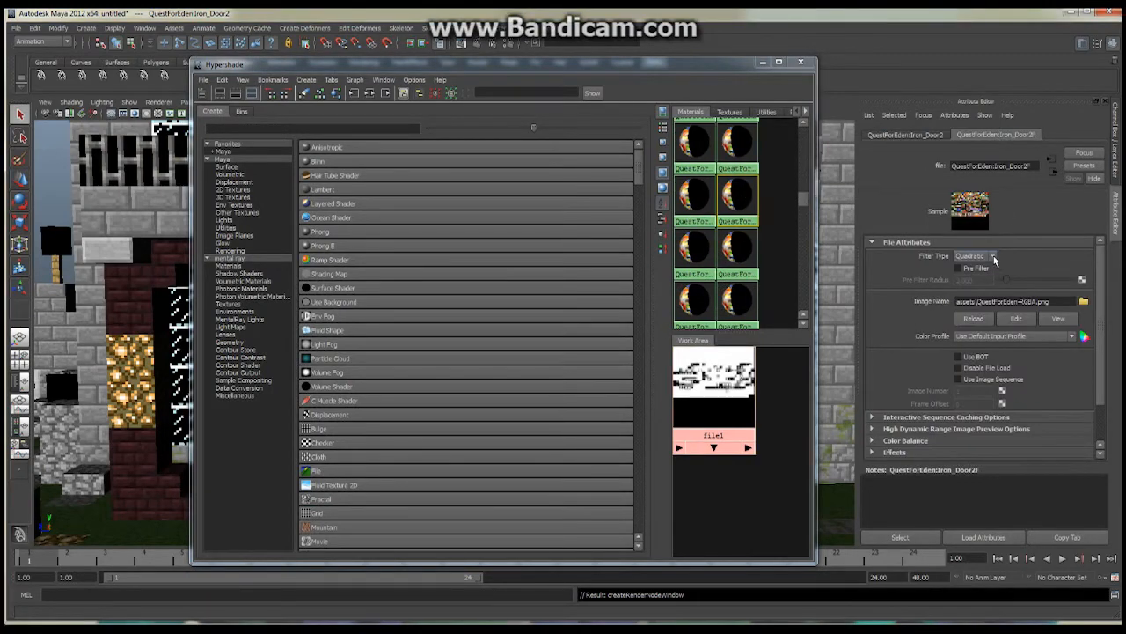
left_click(993, 257)
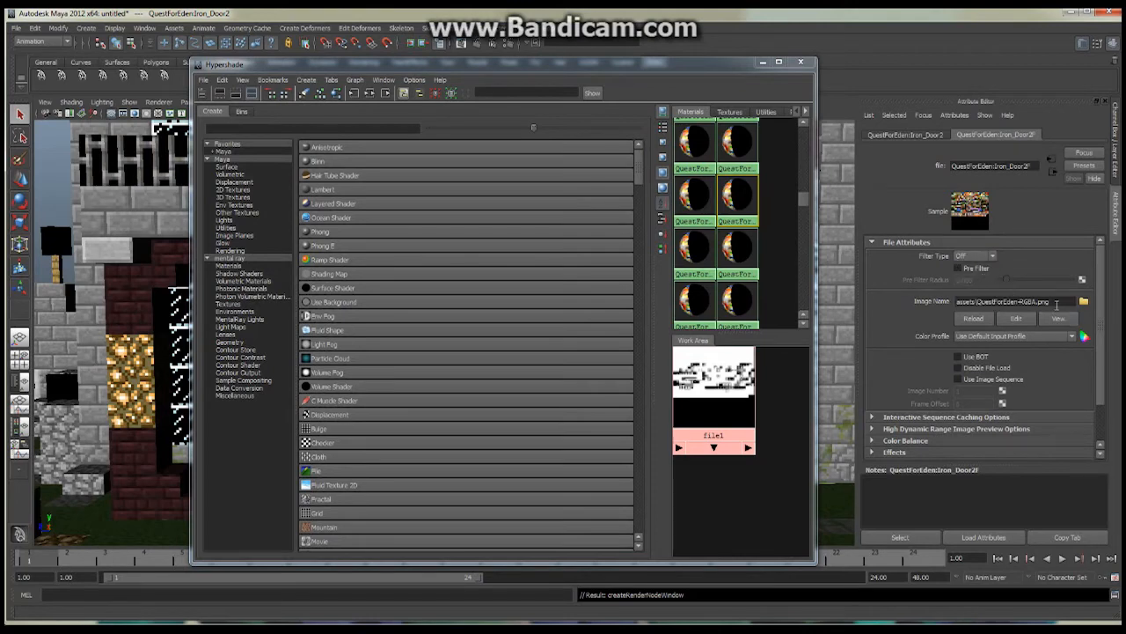
left_click(905, 134)
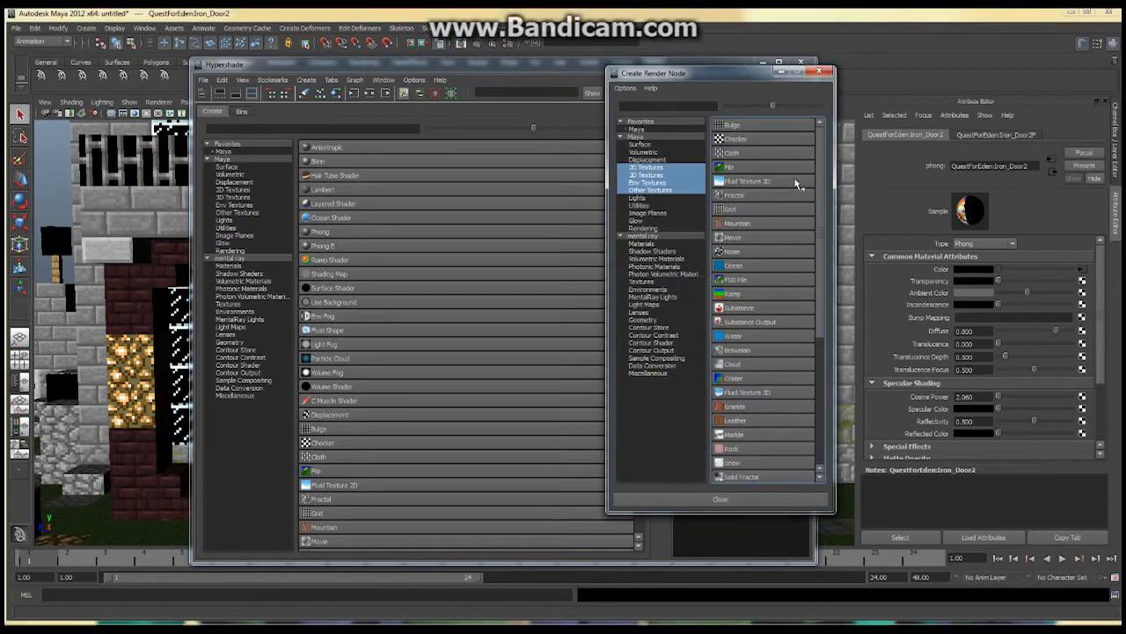
mouse_move(736, 167)
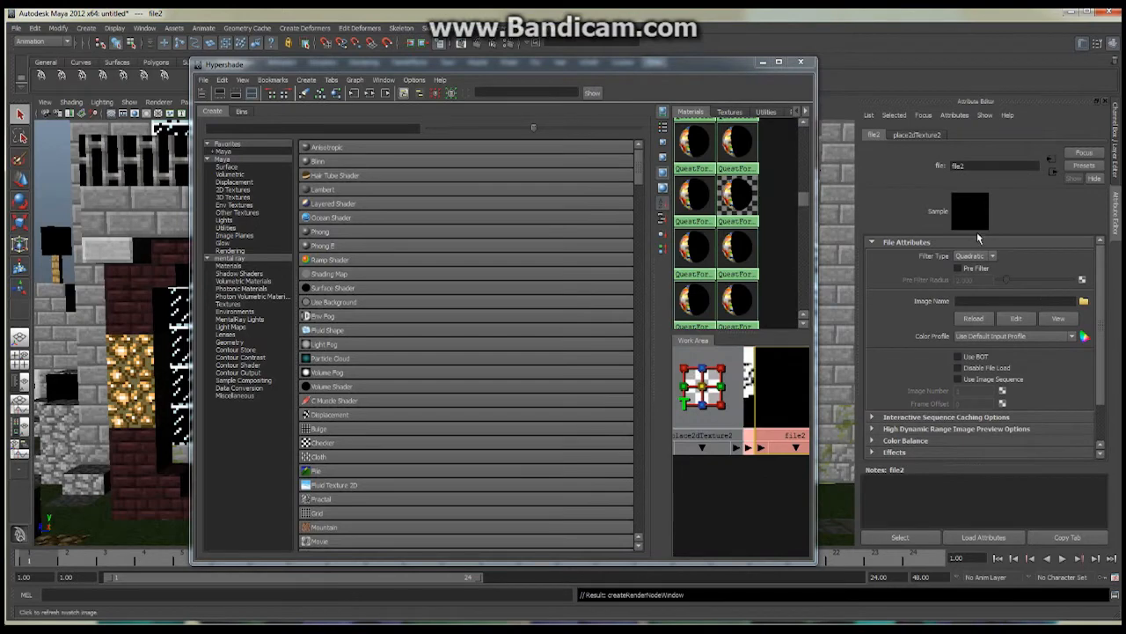
Load the QuestForEden alpha PNG into the iron door's second file texture and render the frame
left_click(993, 255)
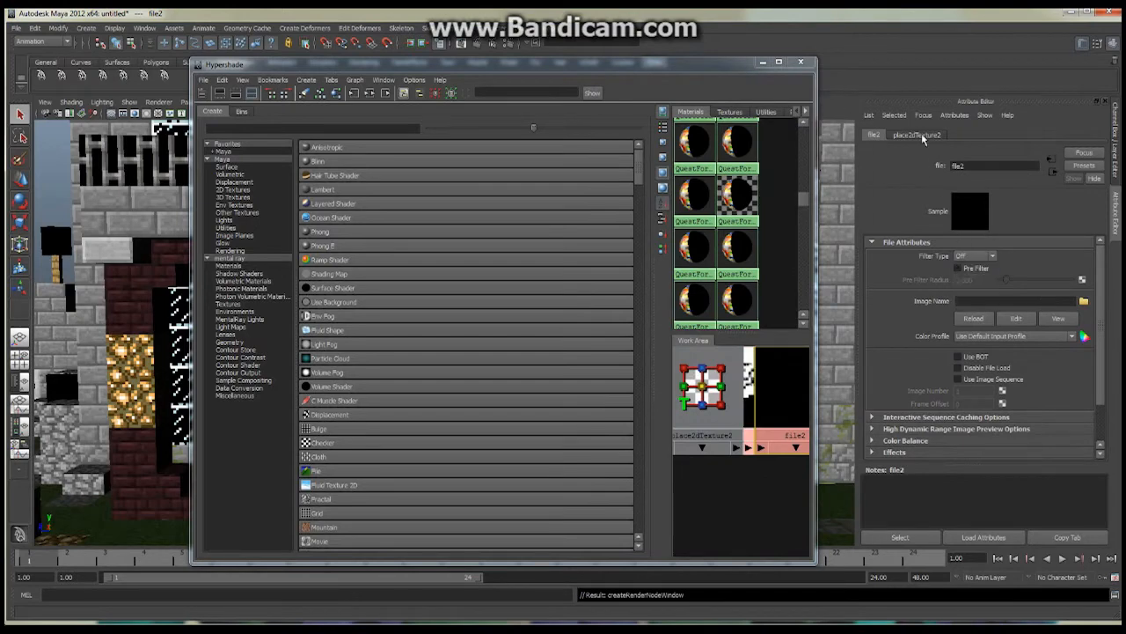
left_click(1084, 299)
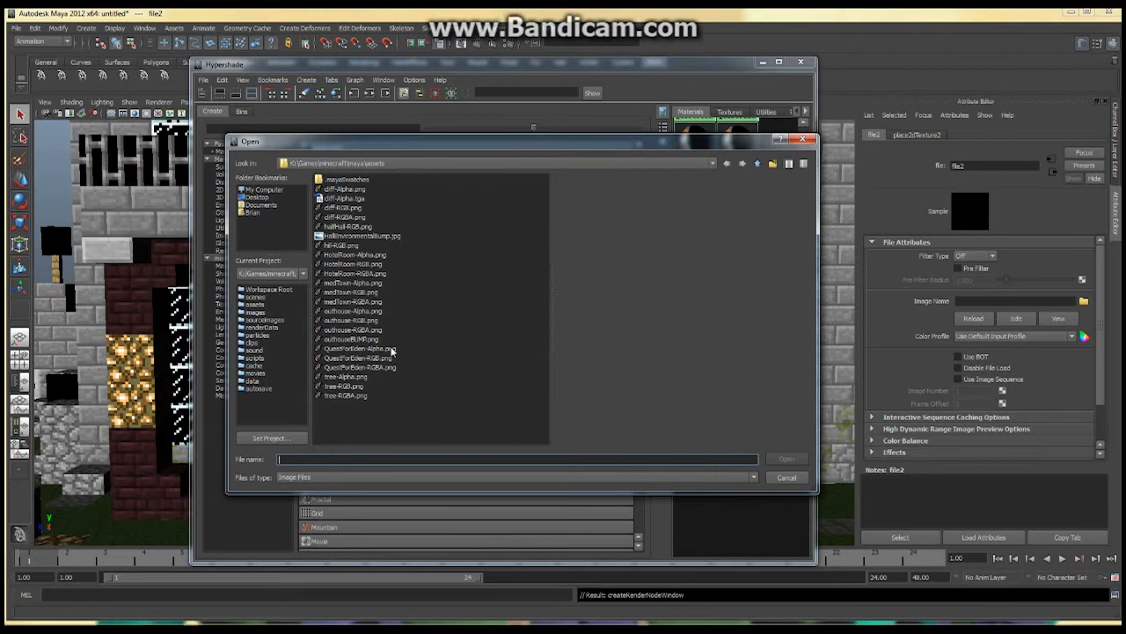
mouse_move(406, 361)
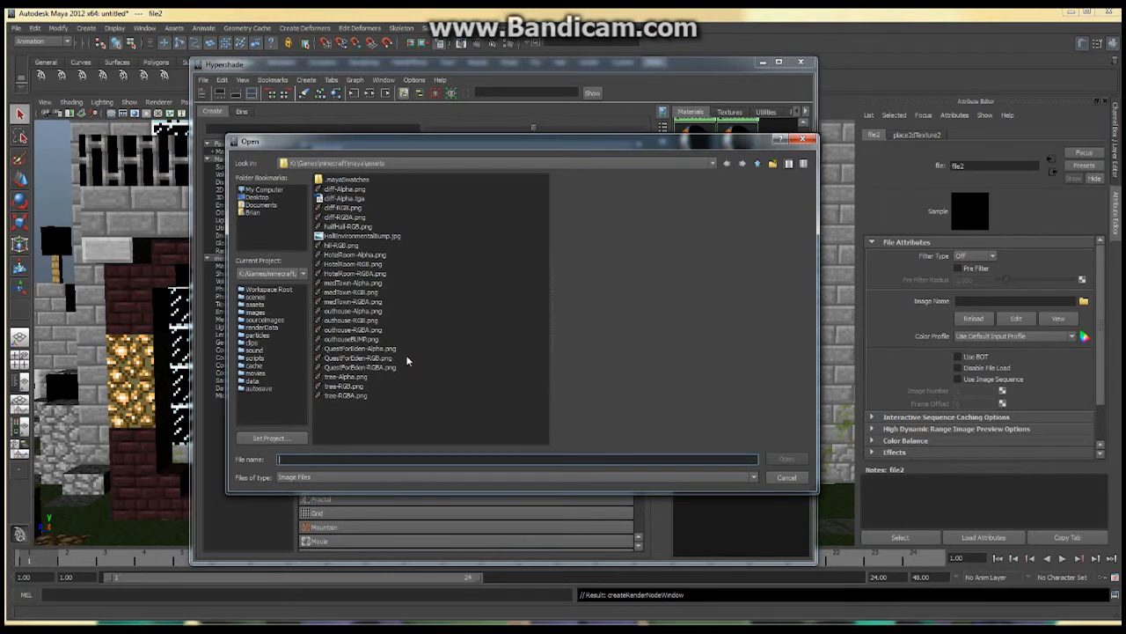
left_click(359, 348)
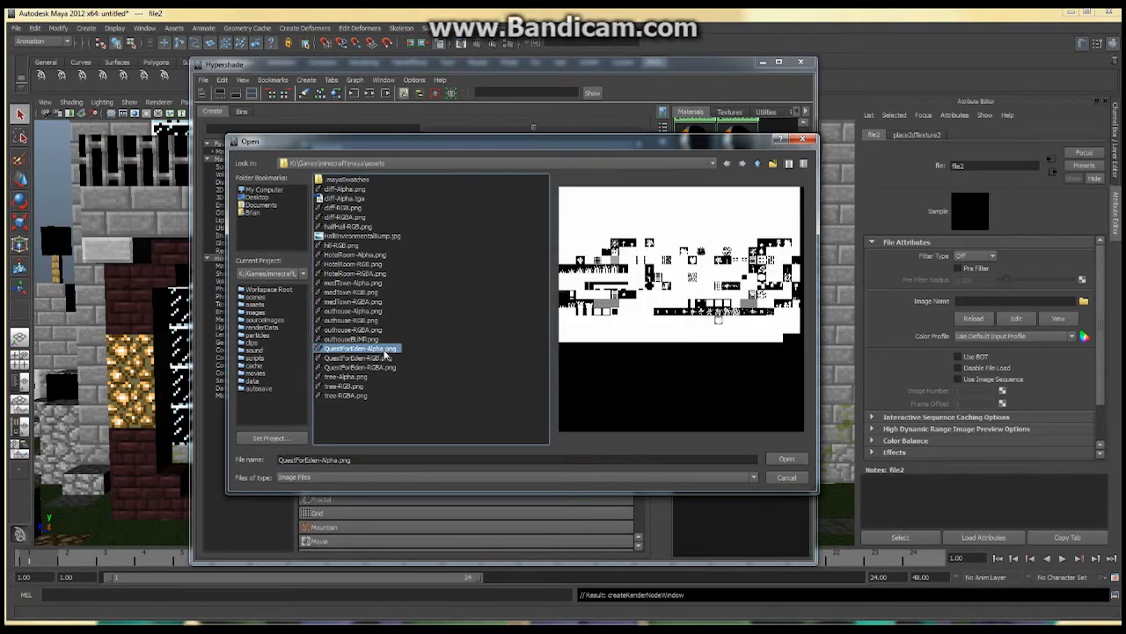
left_click(785, 458)
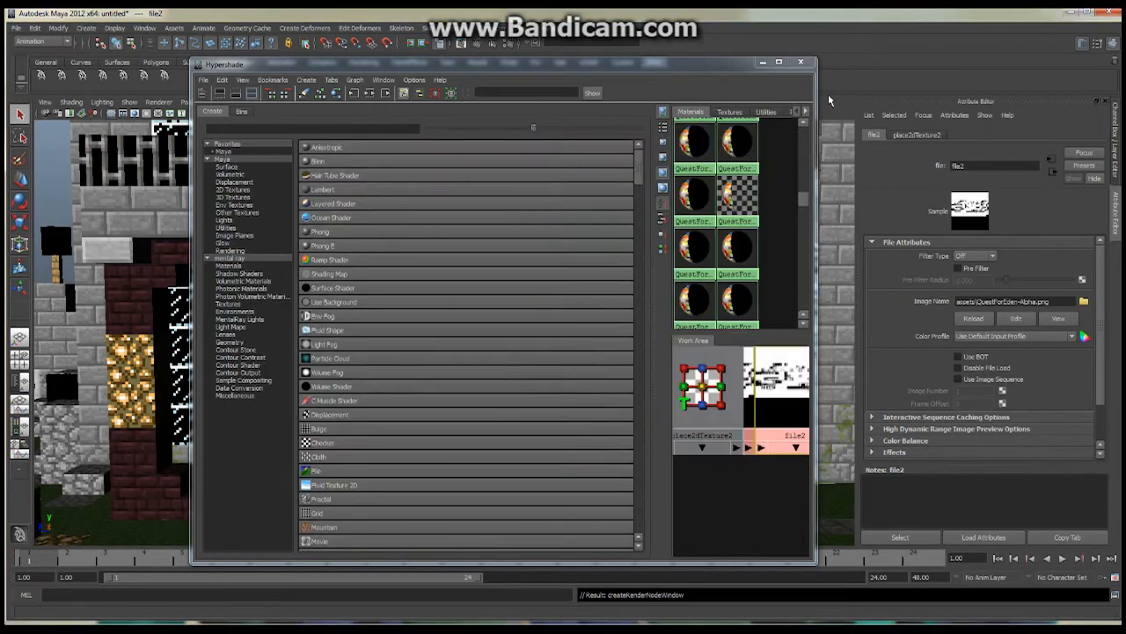
mouse_move(781, 102)
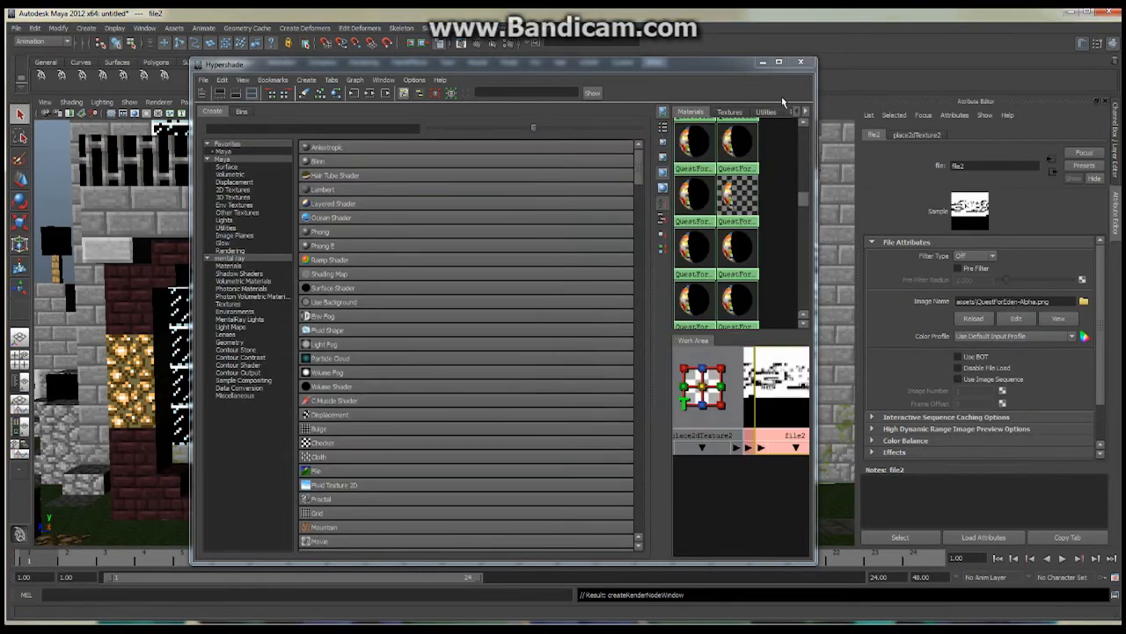
left_click(799, 61)
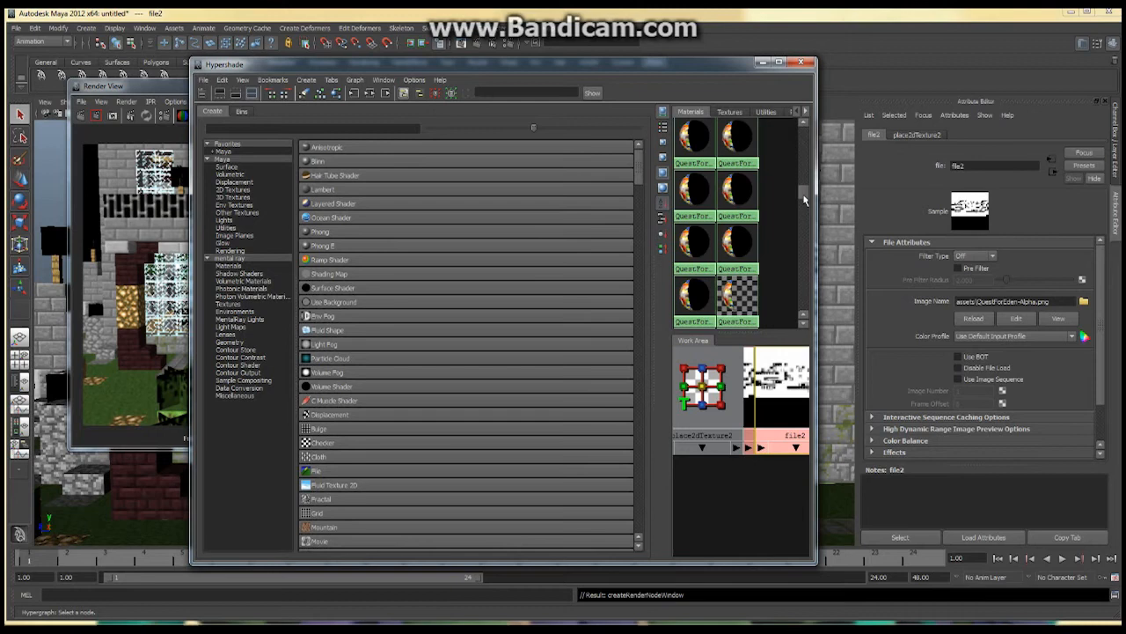
mouse_move(806, 201)
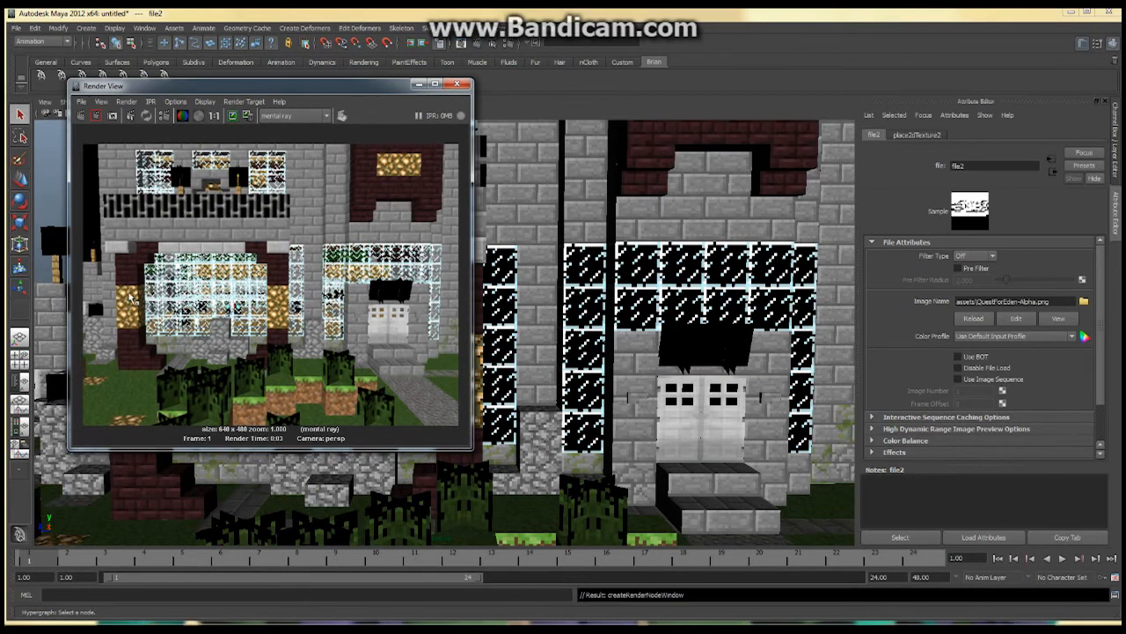
mouse_move(388, 328)
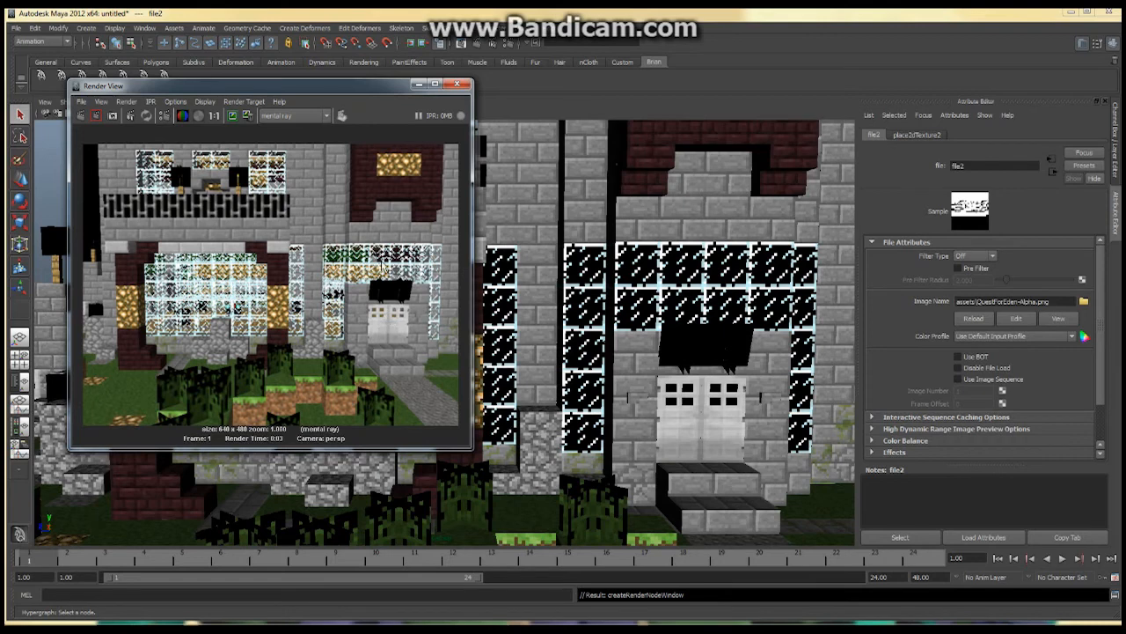
mouse_move(384, 268)
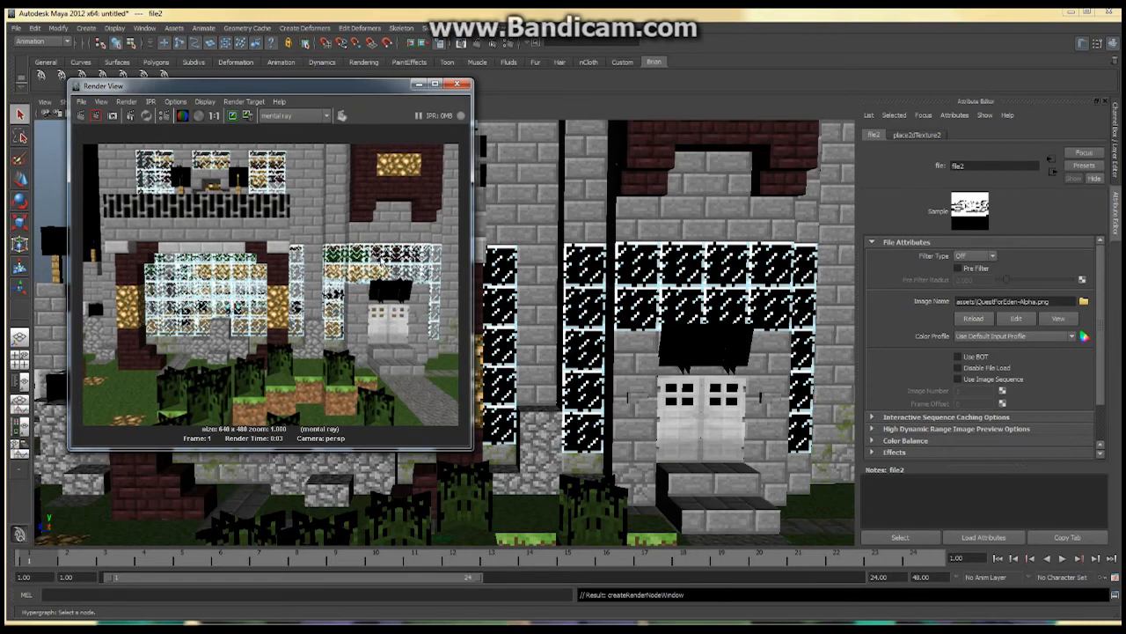